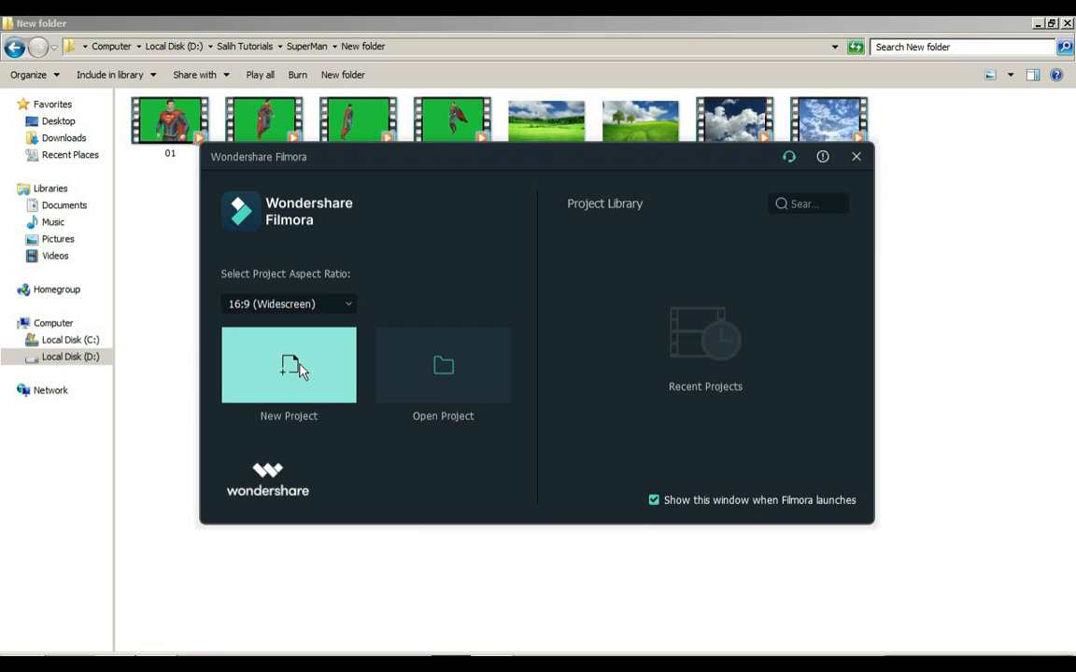
Start a new widescreen project from the Filmora launcher.
{"action": "left_click", "coordinate": [288, 364]}
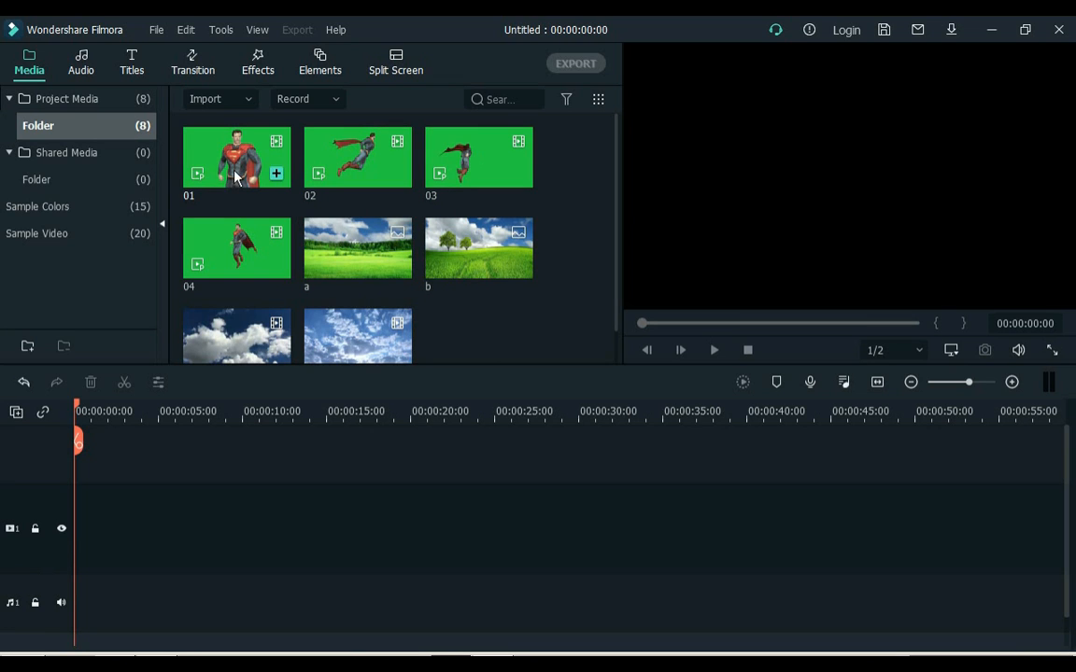
Place the standing Superman clip on the timeline and chroma-key its green backdrop with the eyedropper.
{"action": "left_click_drag", "start_coordinate": [235, 157], "coordinate": [266, 453]}
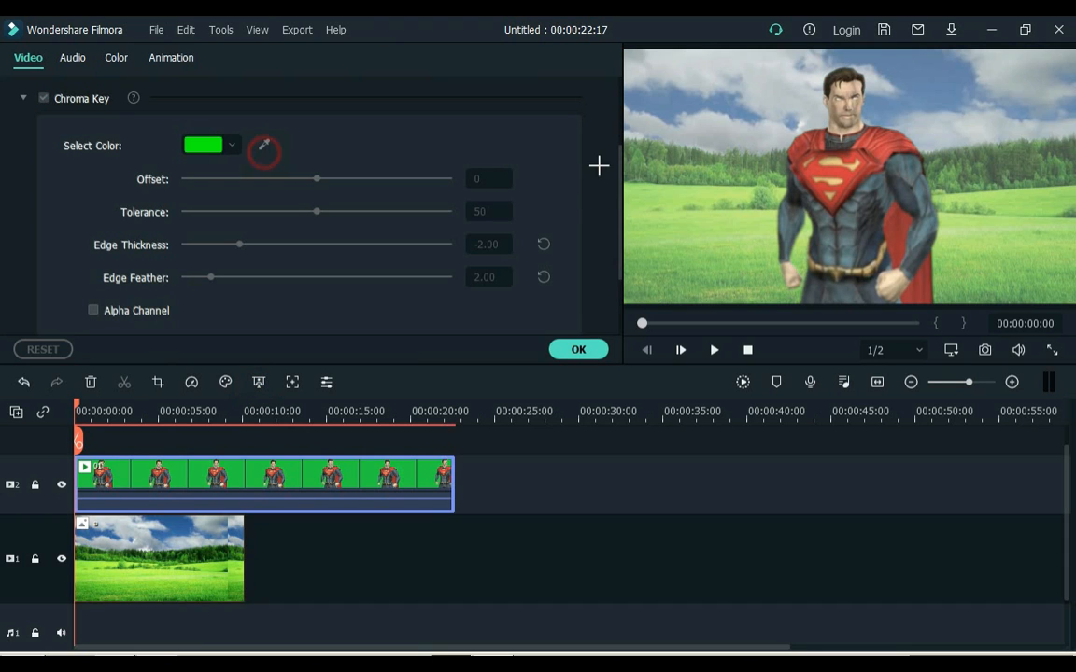
{"action": "left_click", "coordinate": [265, 149]}
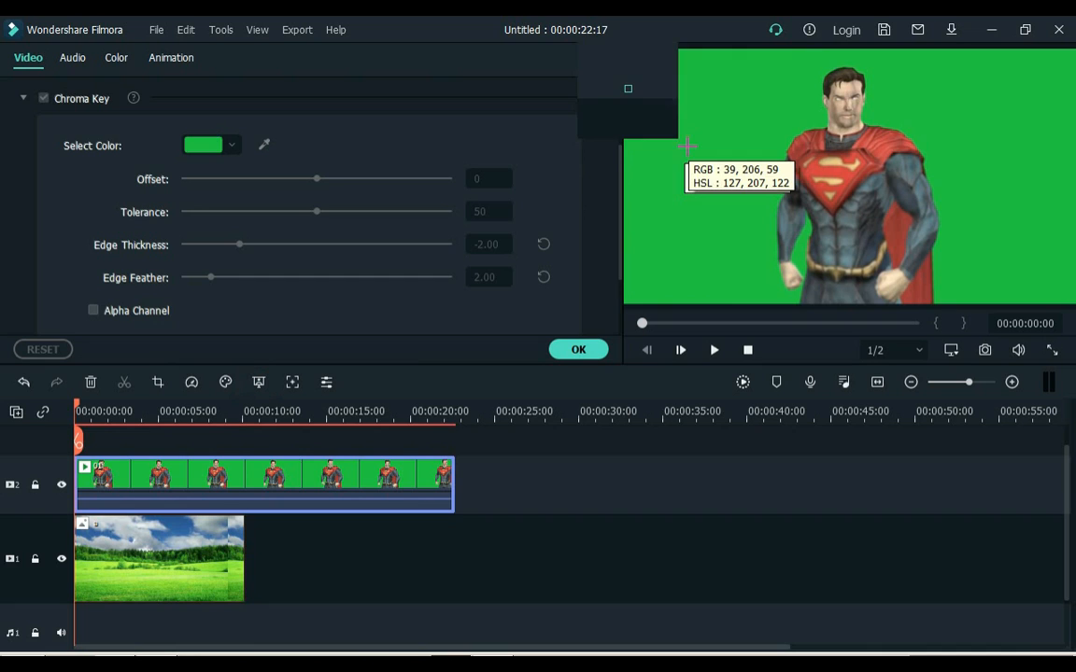
{"action": "left_click", "coordinate": [579, 349]}
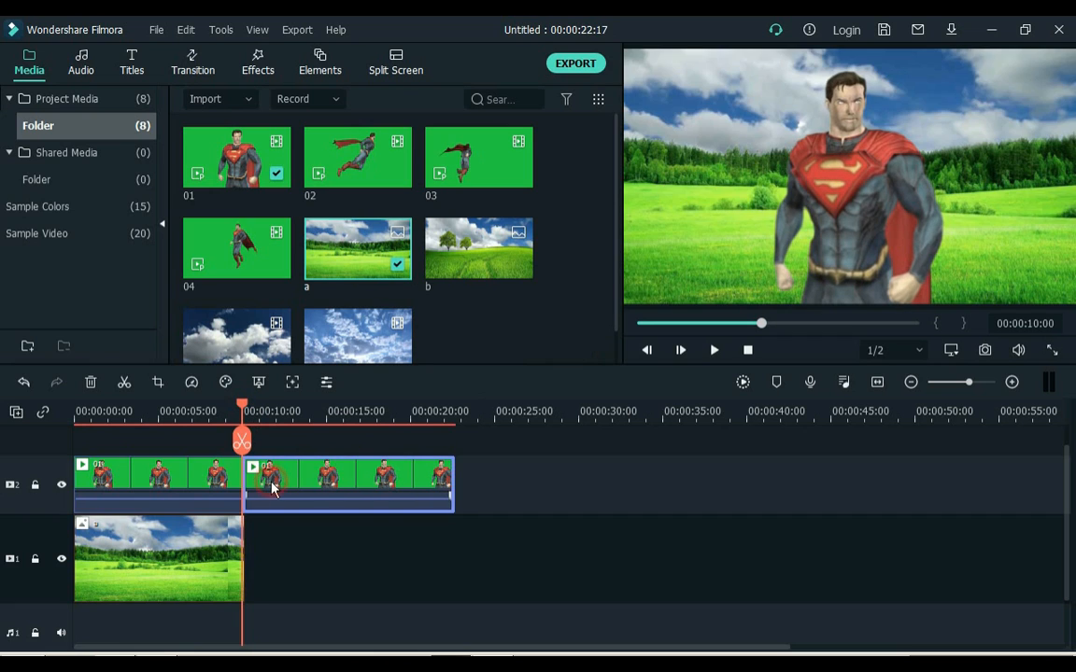
{"action": "mouse_move", "coordinate": [274, 467]}
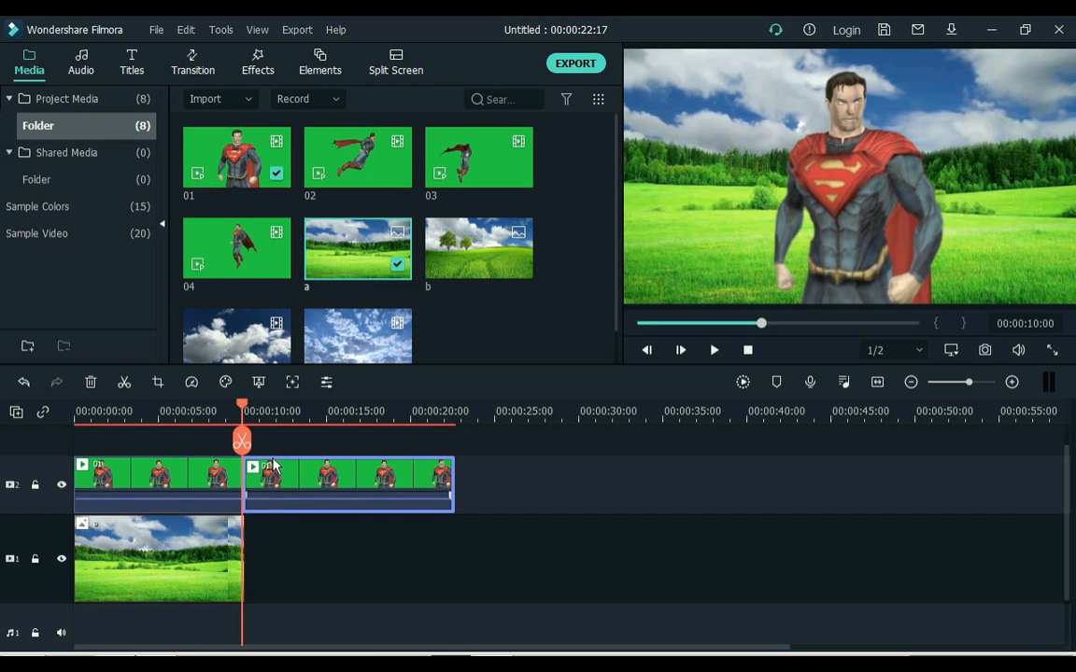
Remove the leftover half of the split standing clip and bring in the flying Superman clip after it.
{"action": "left_click", "coordinate": [910, 381]}
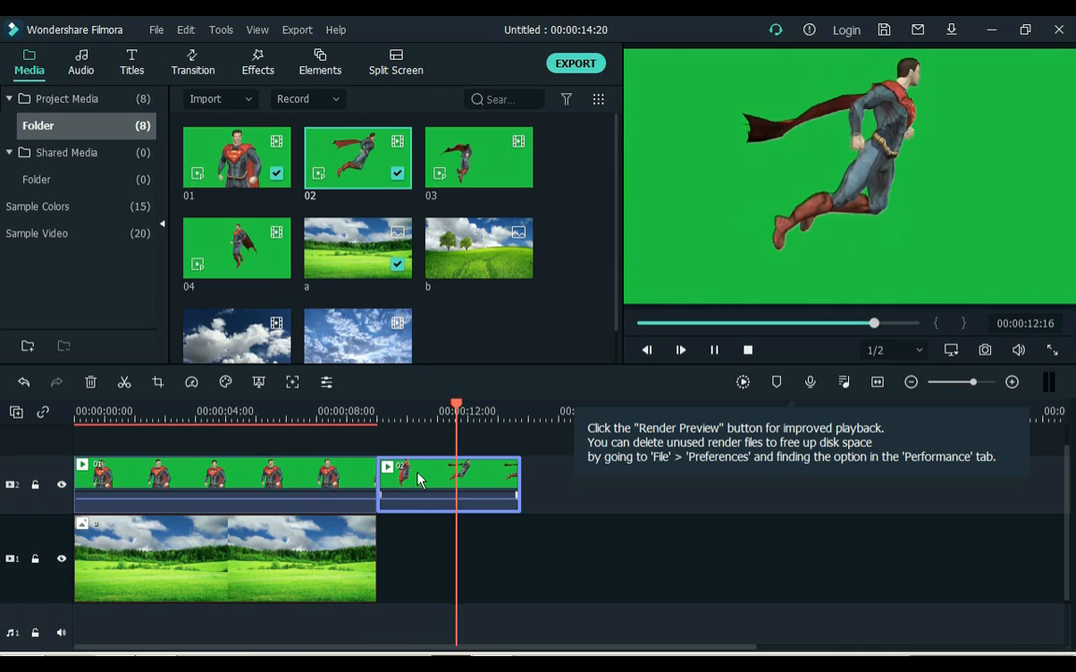
{"action": "left_click", "coordinate": [680, 351]}
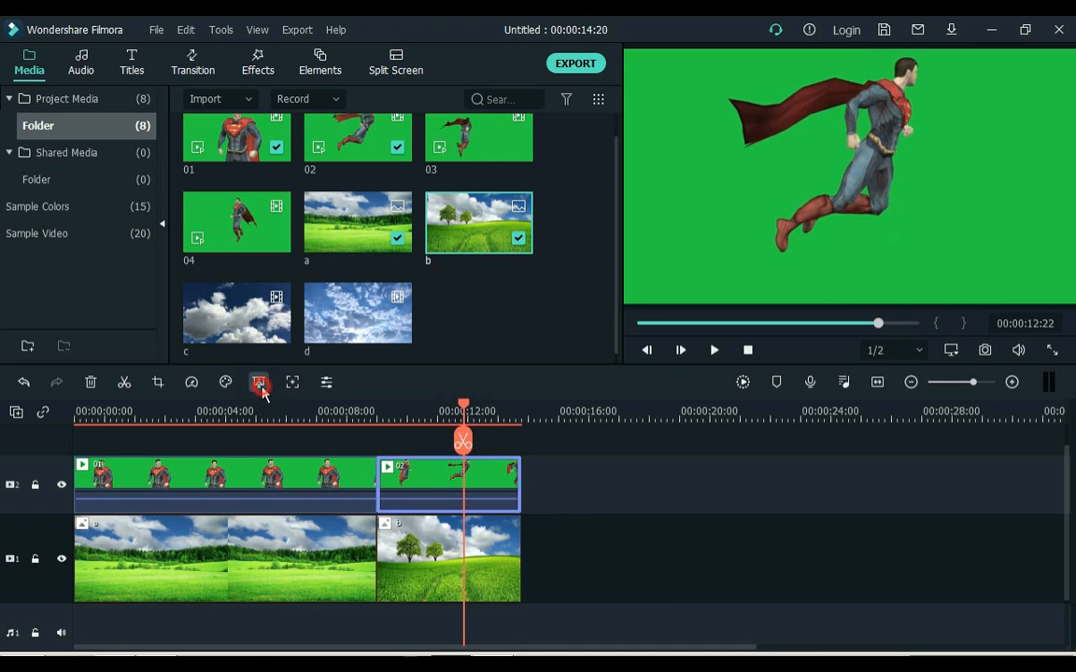
Apply Chroma Key to the flying Superman clip so the tree meadow shows through.
{"action": "left_click", "coordinate": [258, 383]}
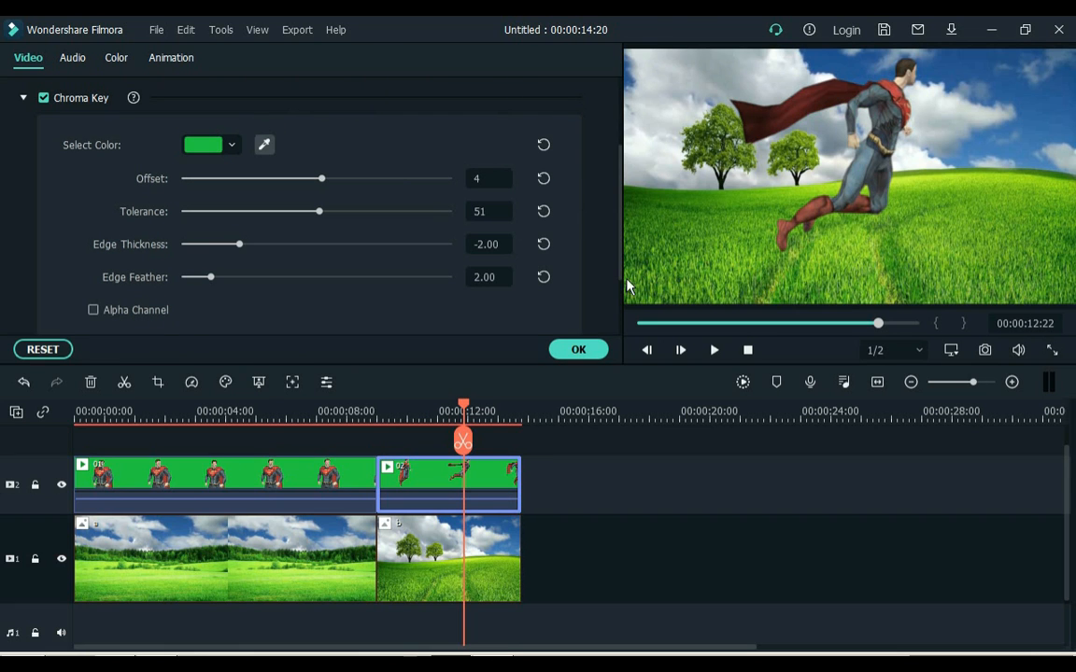
{"action": "left_click", "coordinate": [579, 349]}
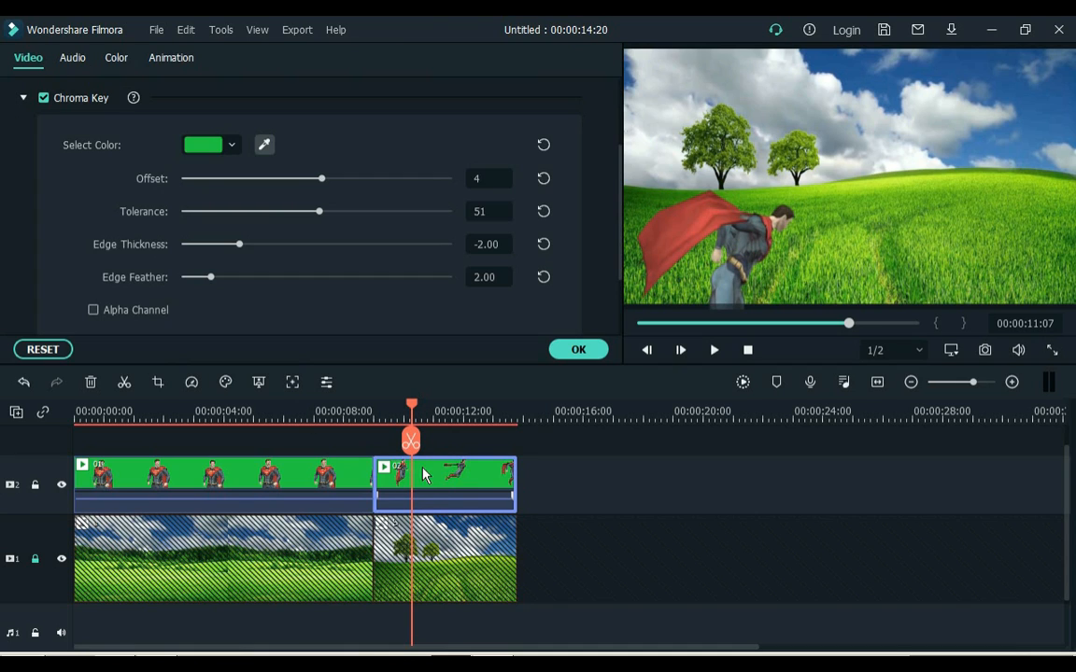
In Animation > Customize, keyframe the flying clip so Superman shifts upper right and shrinks to about 57 percent.
{"action": "left_click", "coordinate": [172, 58]}
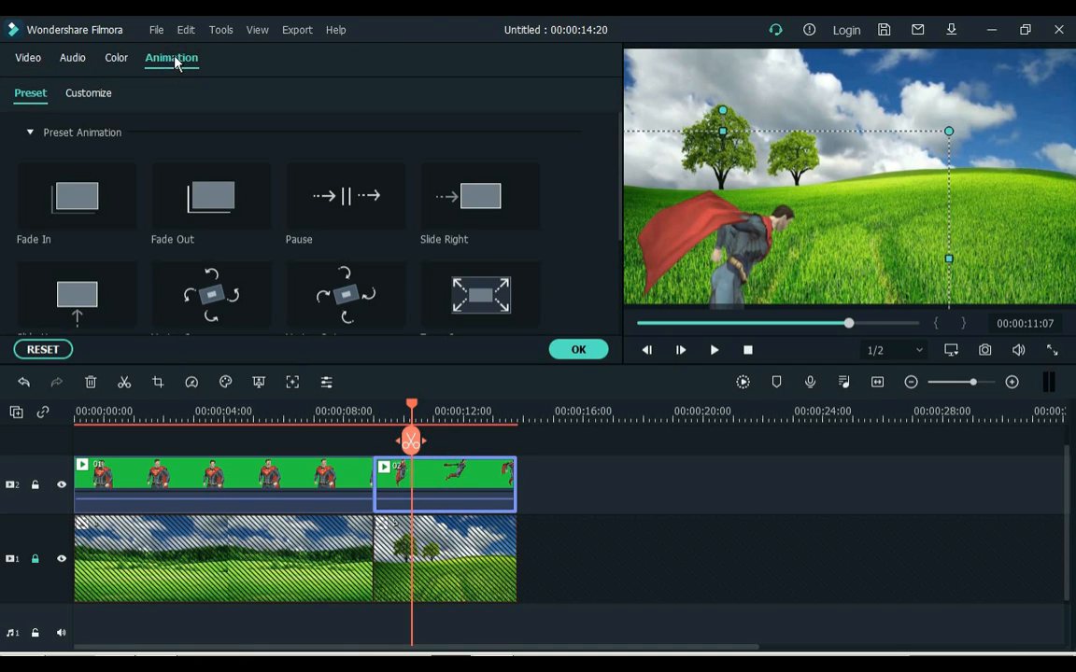
{"action": "left_click", "coordinate": [88, 94]}
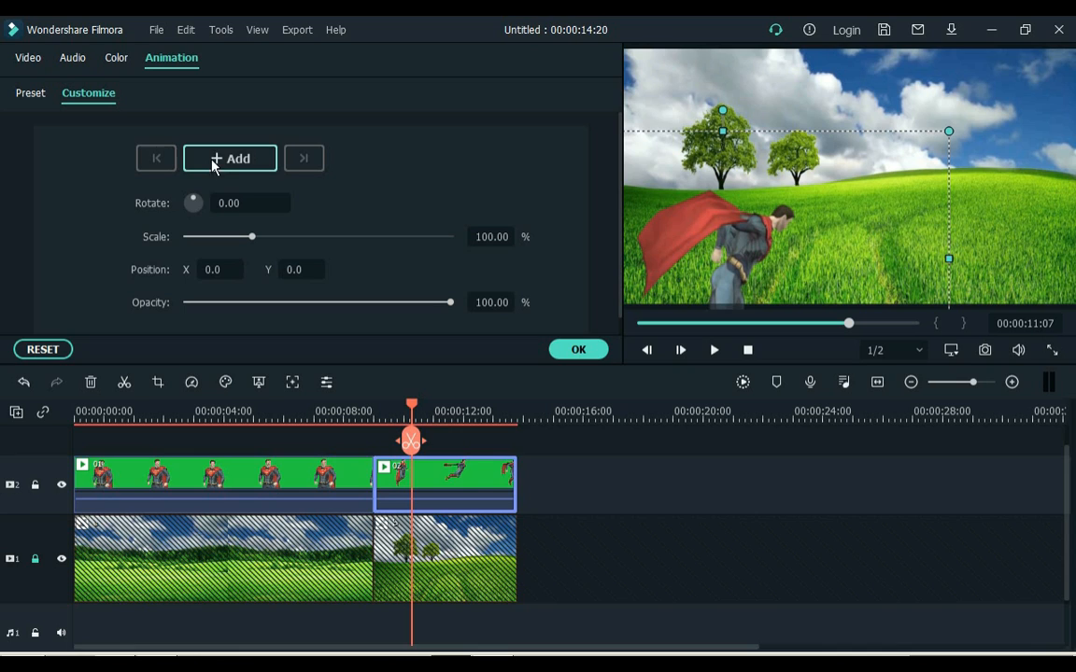
{"action": "left_click", "coordinate": [230, 157]}
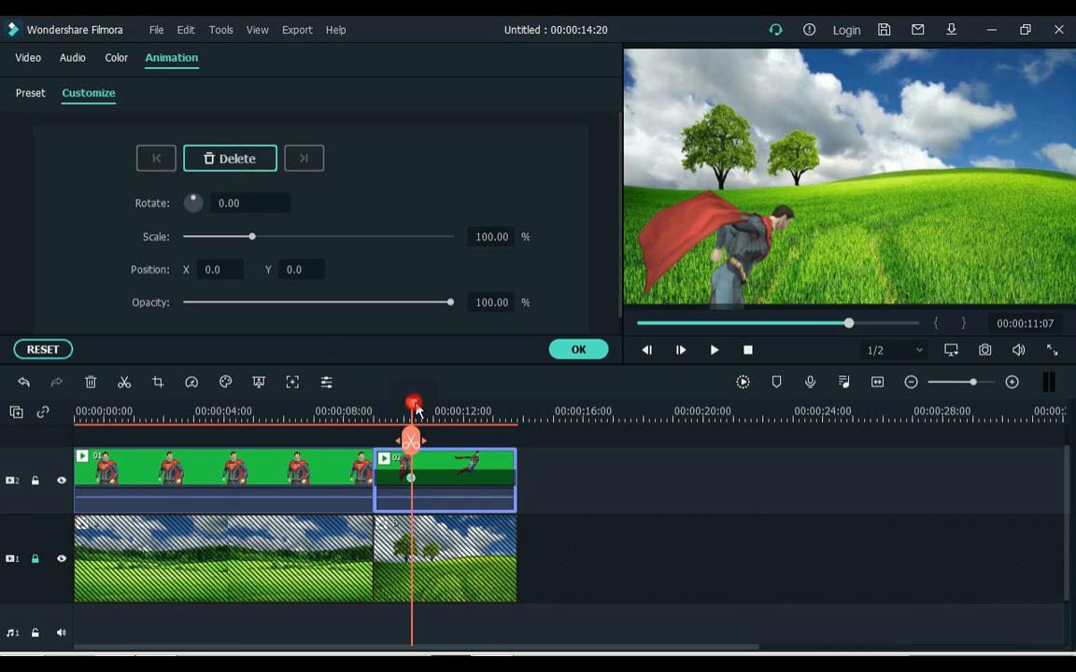
{"action": "left_click_drag", "start_coordinate": [415, 403], "coordinate": [447, 411]}
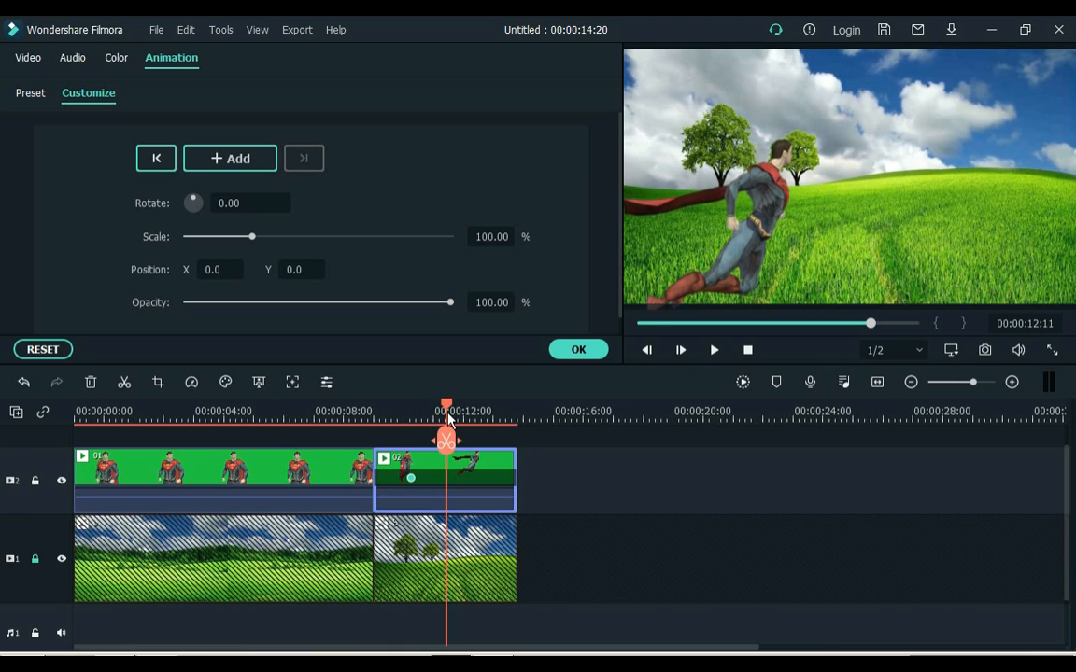
{"action": "left_click", "coordinate": [229, 157]}
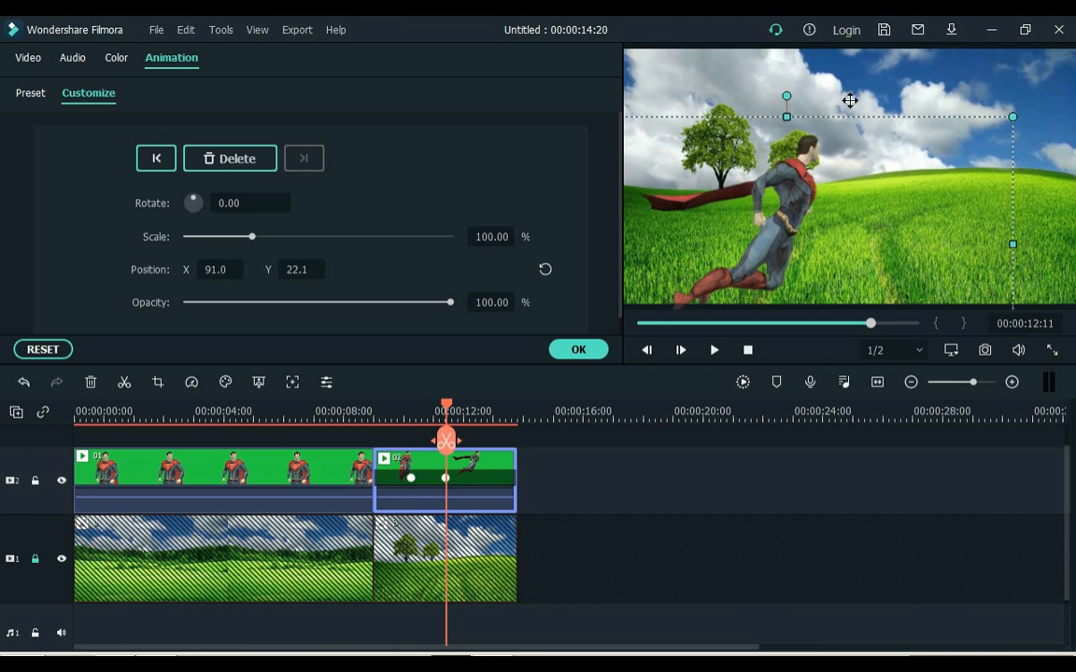
{"action": "left_click_drag", "start_coordinate": [786, 101], "coordinate": [892, 47]}
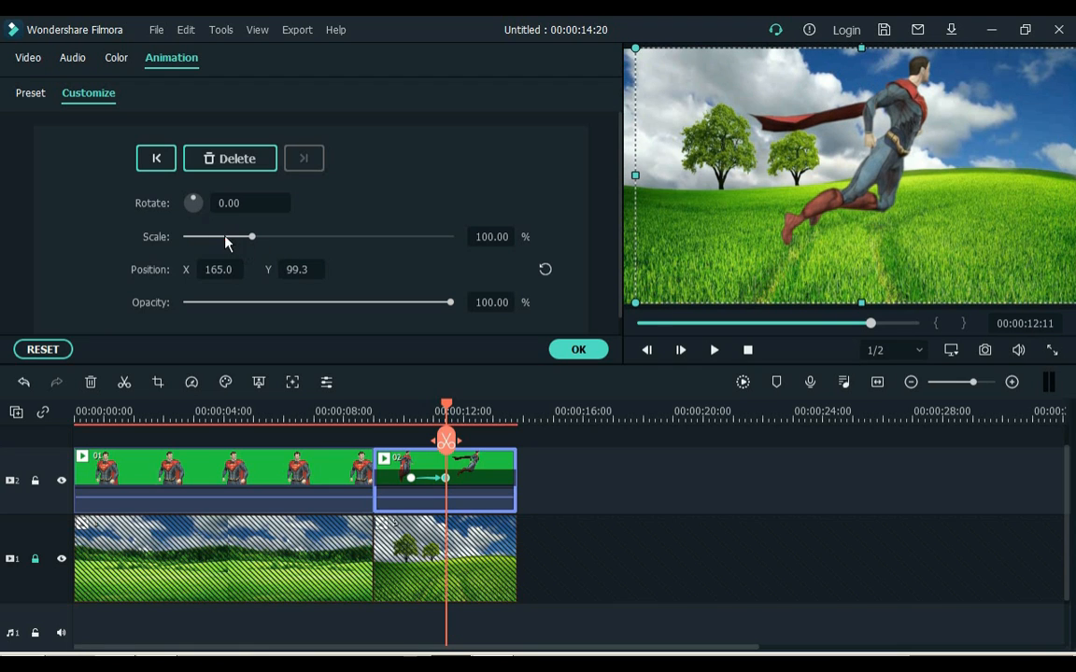
{"action": "left_click_drag", "start_coordinate": [250, 235], "coordinate": [222, 235]}
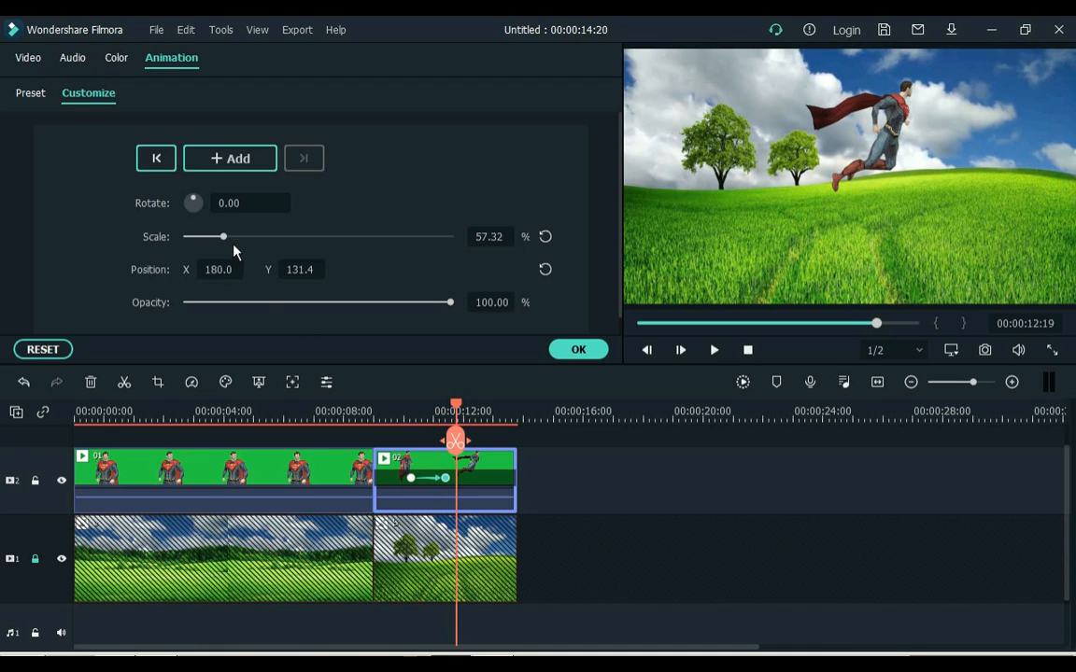
At later keyframes tilt Superman steeper, move him to the top-right sky edge and shrink him until he vanishes.
{"action": "left_click_drag", "start_coordinate": [222, 235], "coordinate": [202, 235]}
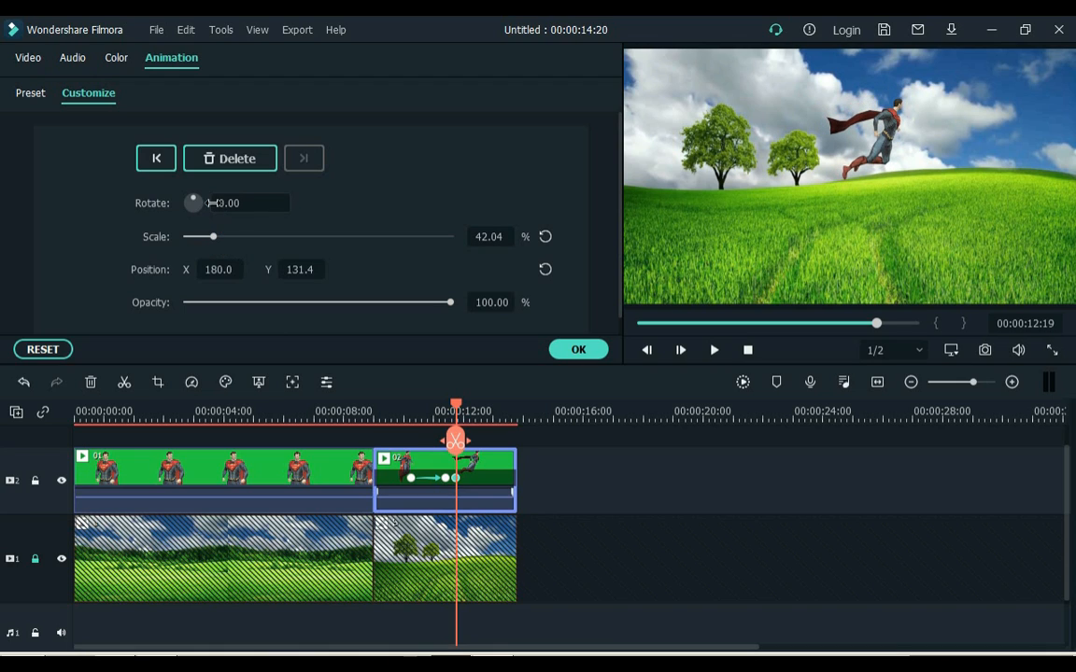
{"action": "left_click_drag", "start_coordinate": [194, 201], "coordinate": [204, 209]}
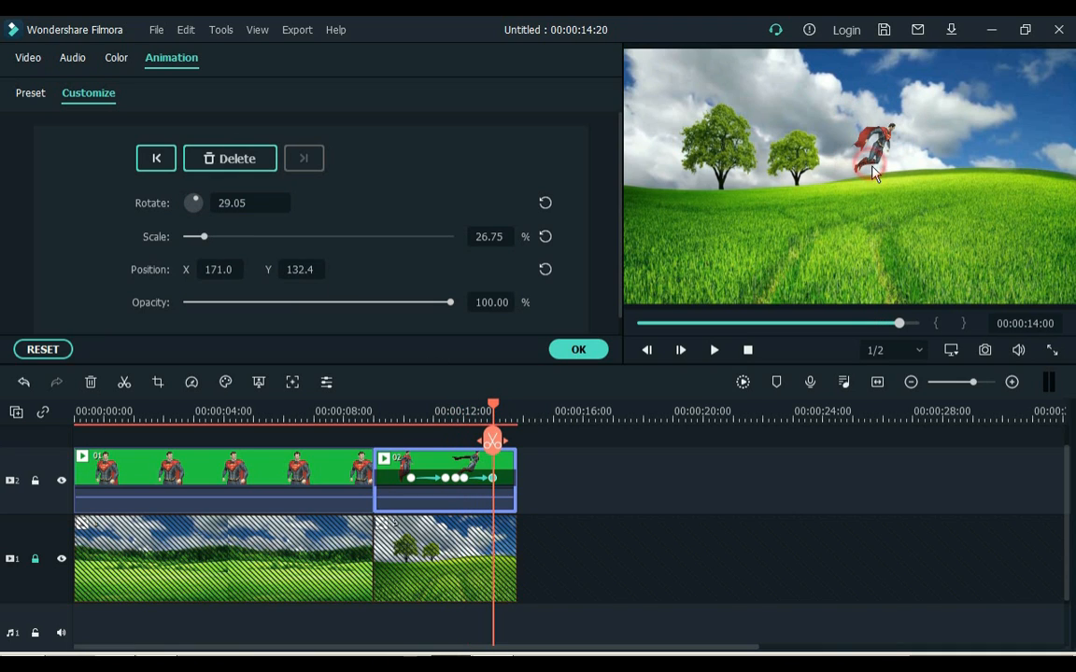
{"action": "left_click_drag", "start_coordinate": [194, 202], "coordinate": [201, 202]}
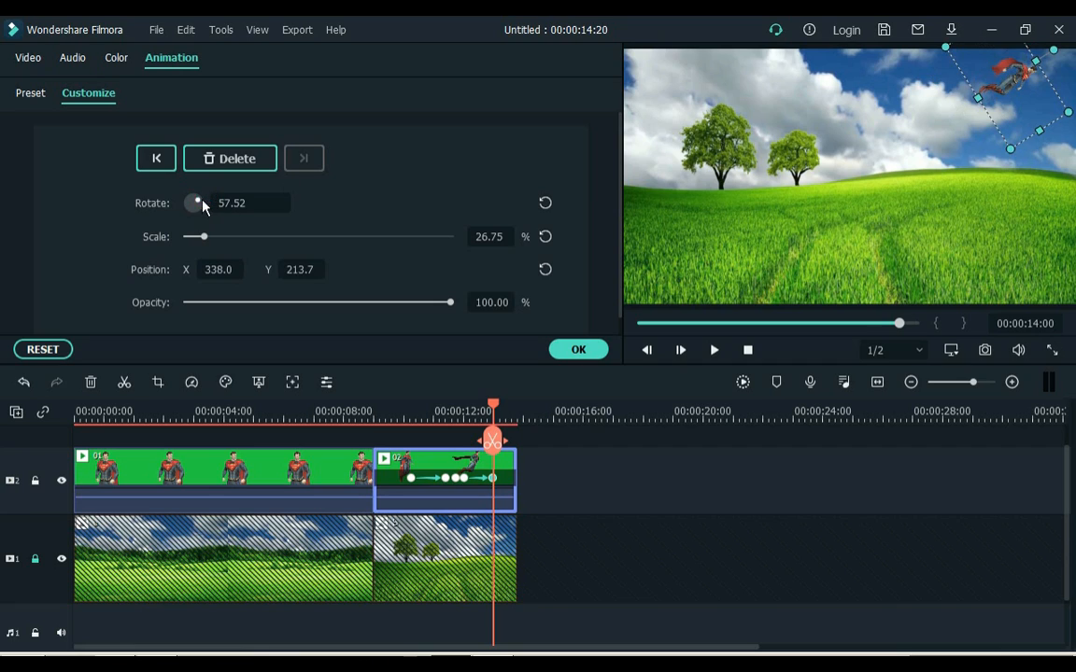
{"action": "left_click_drag", "start_coordinate": [195, 236], "coordinate": [191, 235]}
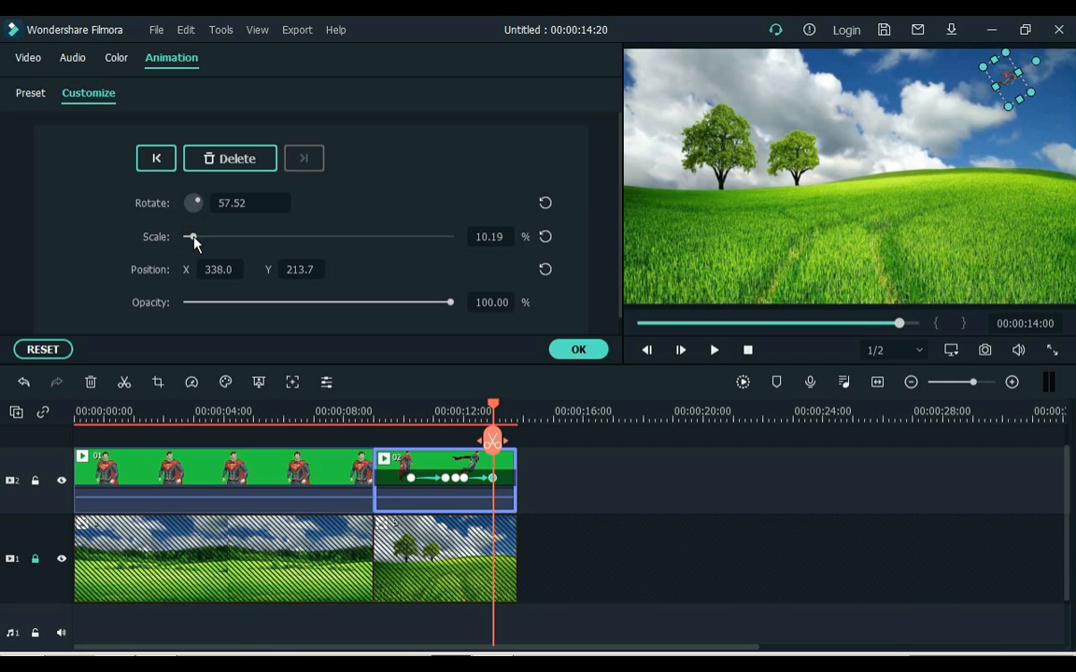
{"action": "left_click_drag", "start_coordinate": [190, 235], "coordinate": [186, 235]}
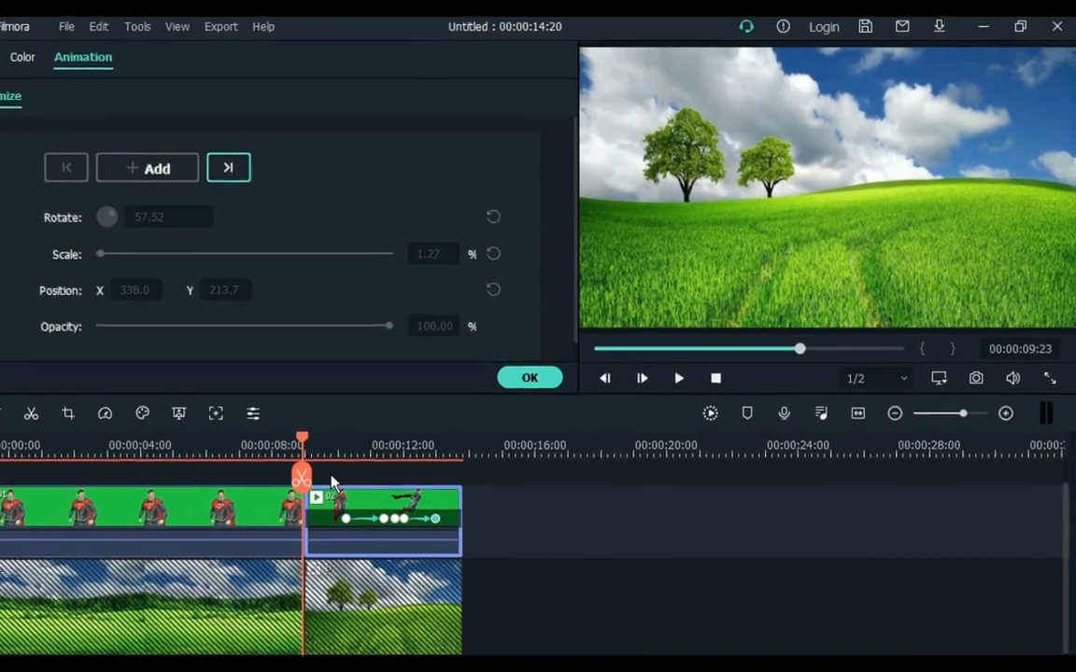
Confirm the flight animation and add the descending Superman clip after the flying clip.
{"action": "left_click", "coordinate": [528, 378]}
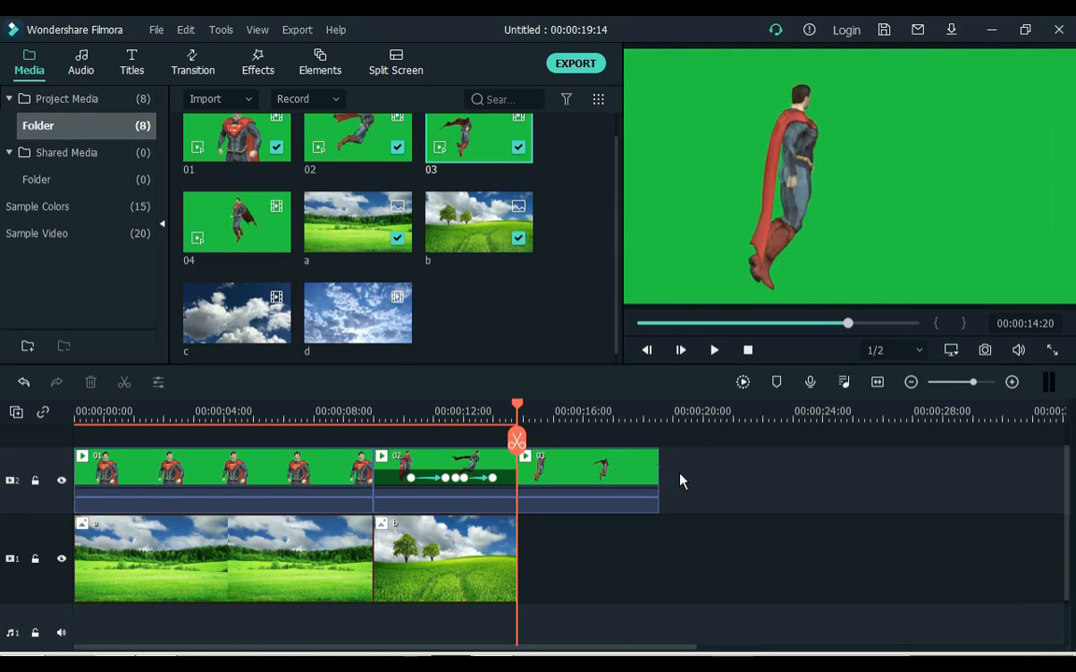
{"action": "left_click", "coordinate": [679, 351]}
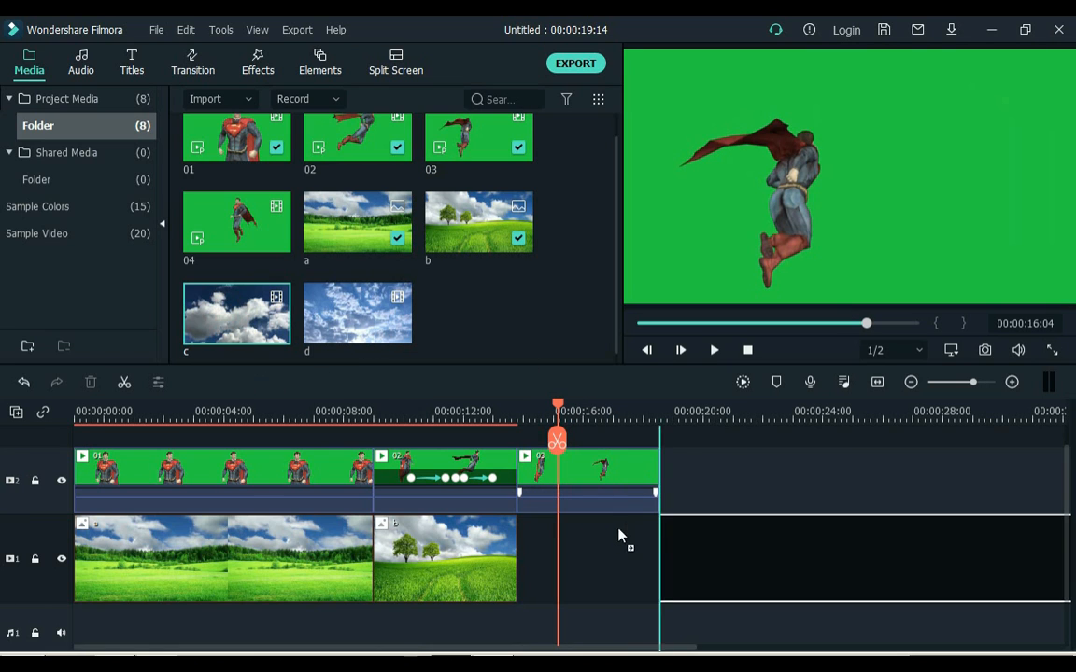
Lay the cloudy sky background under the descending clip and apply Chroma Key to it.
{"action": "left_click_drag", "start_coordinate": [235, 314], "coordinate": [588, 558]}
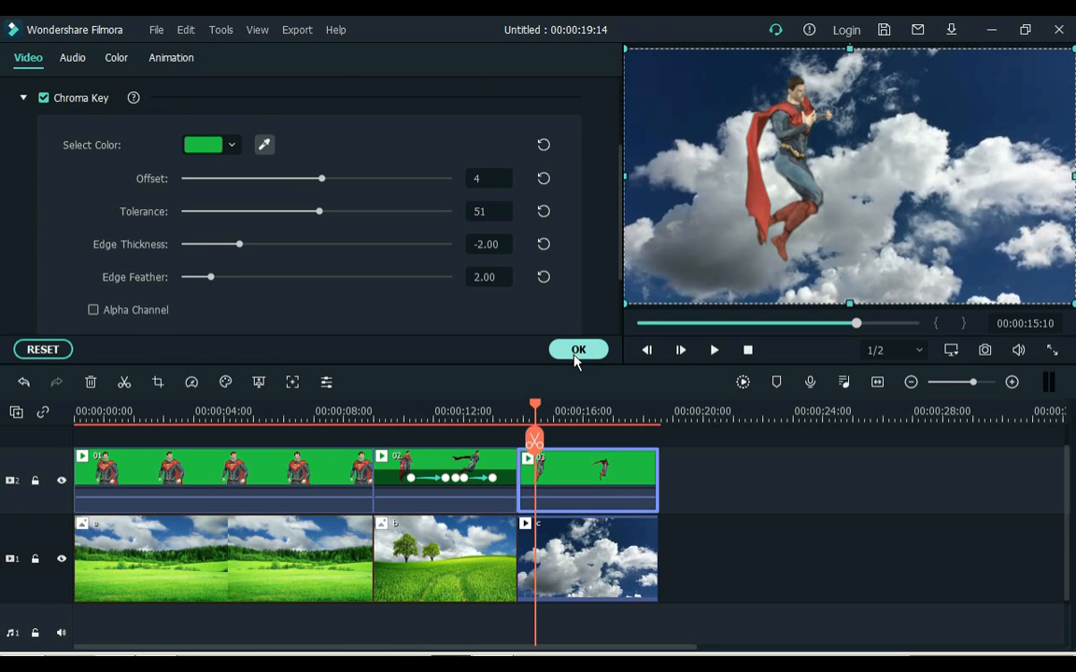
{"action": "left_click", "coordinate": [579, 349]}
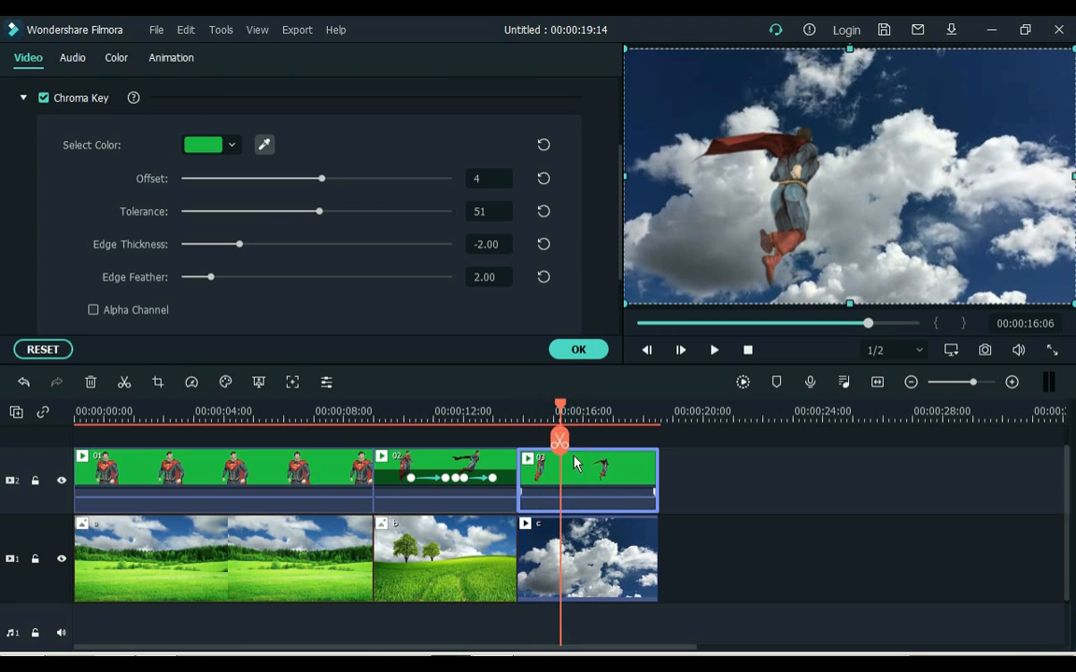
Keyframe the descending clip so Superman starts small high in the sky, then tilts and drops lower, and apply it.
{"action": "left_click", "coordinate": [170, 56]}
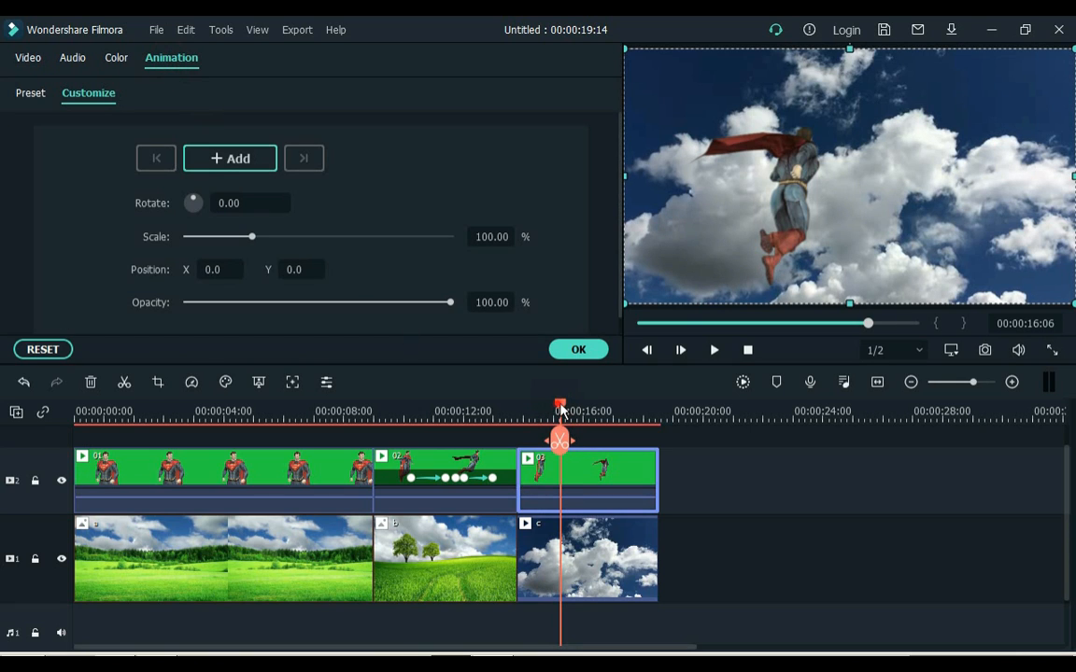
{"action": "left_click_drag", "start_coordinate": [561, 411], "coordinate": [553, 411]}
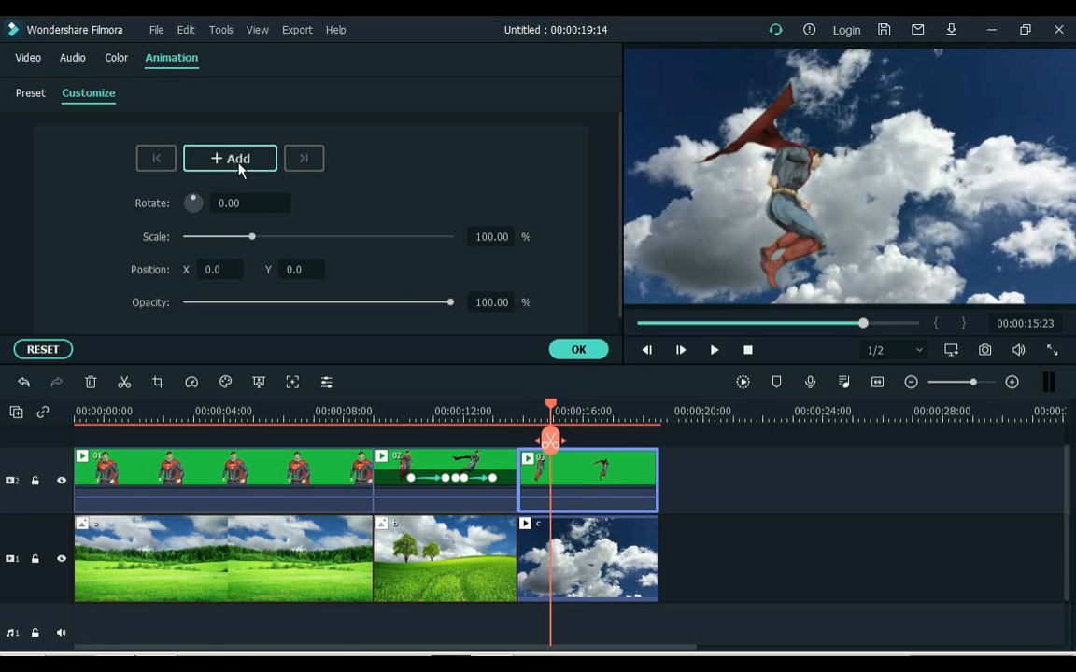
{"action": "left_click", "coordinate": [230, 156]}
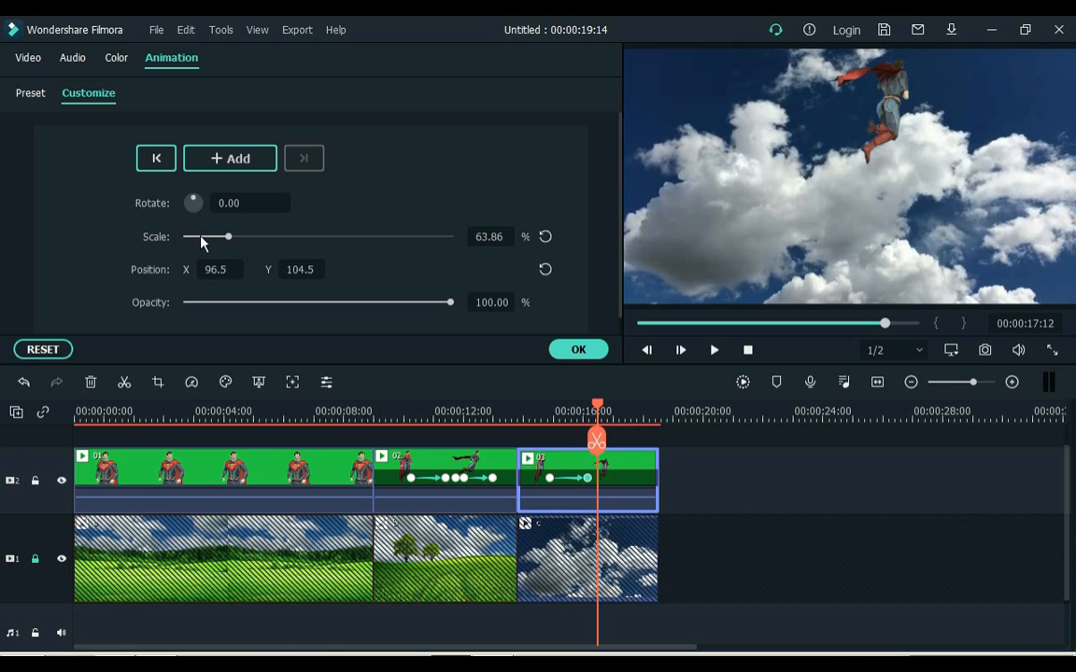
{"action": "left_click_drag", "start_coordinate": [228, 235], "coordinate": [198, 235]}
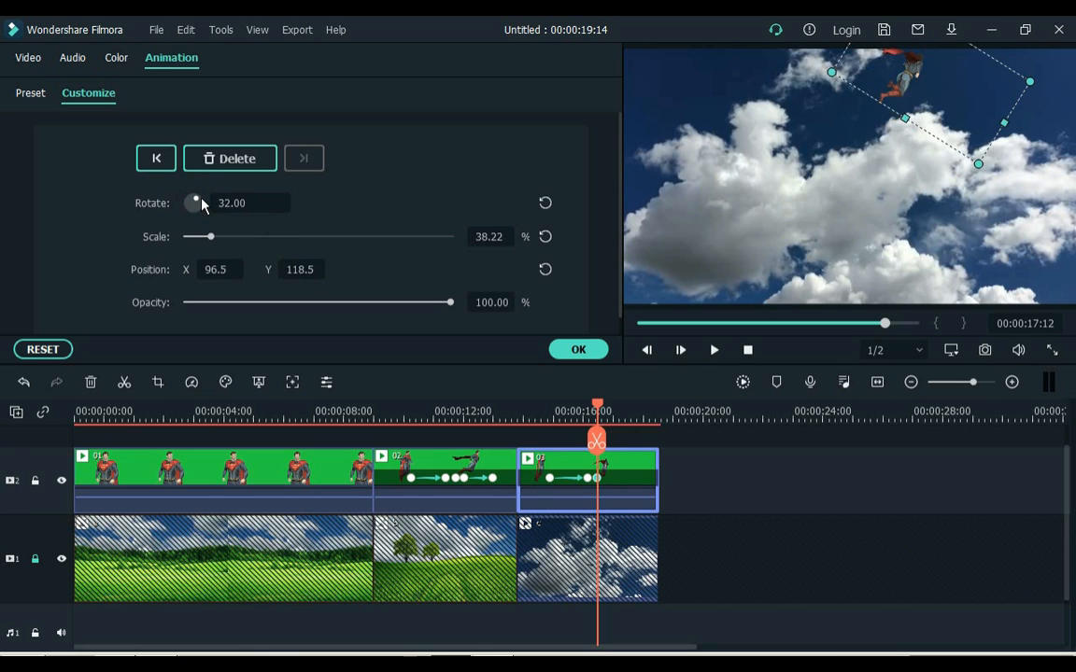
{"action": "left_click_drag", "start_coordinate": [194, 202], "coordinate": [197, 201]}
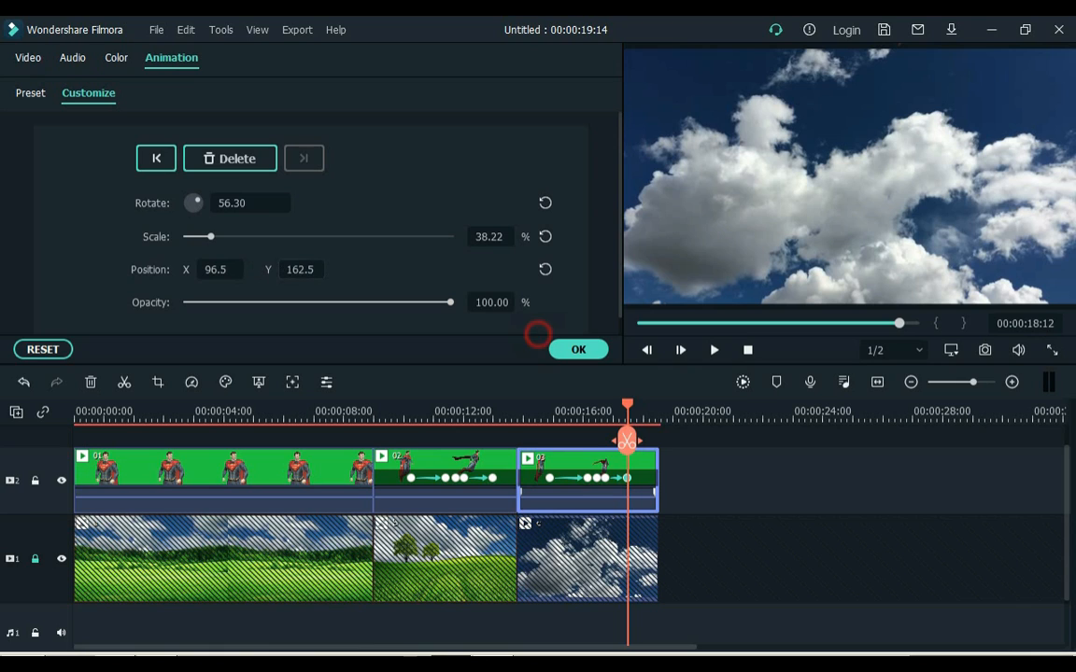
{"action": "left_click", "coordinate": [577, 349]}
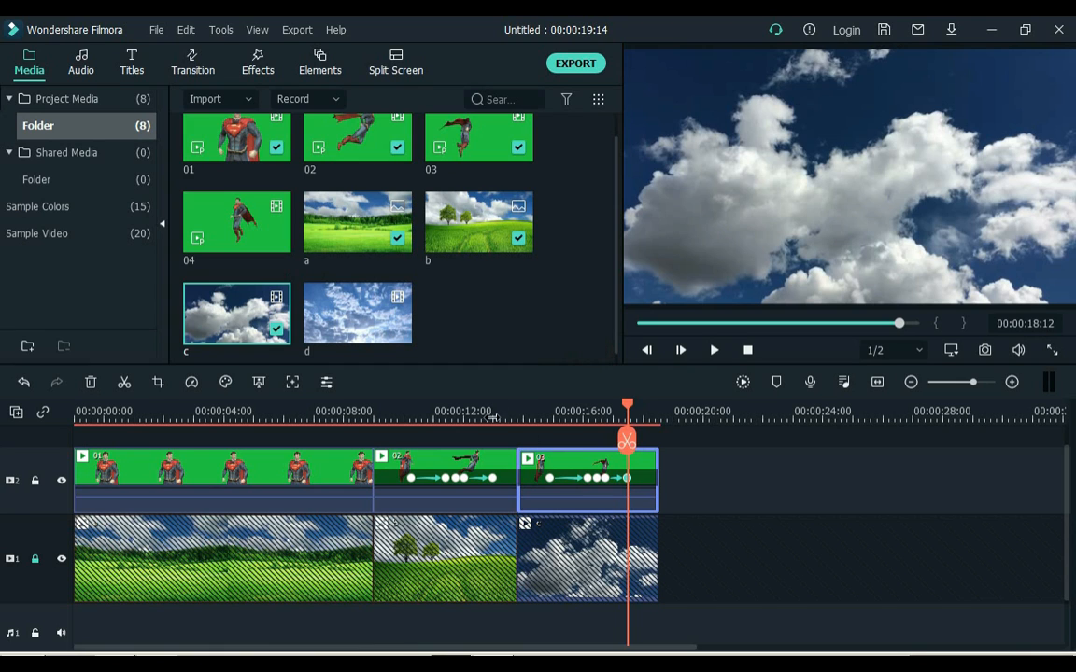
{"action": "mouse_move", "coordinate": [512, 407]}
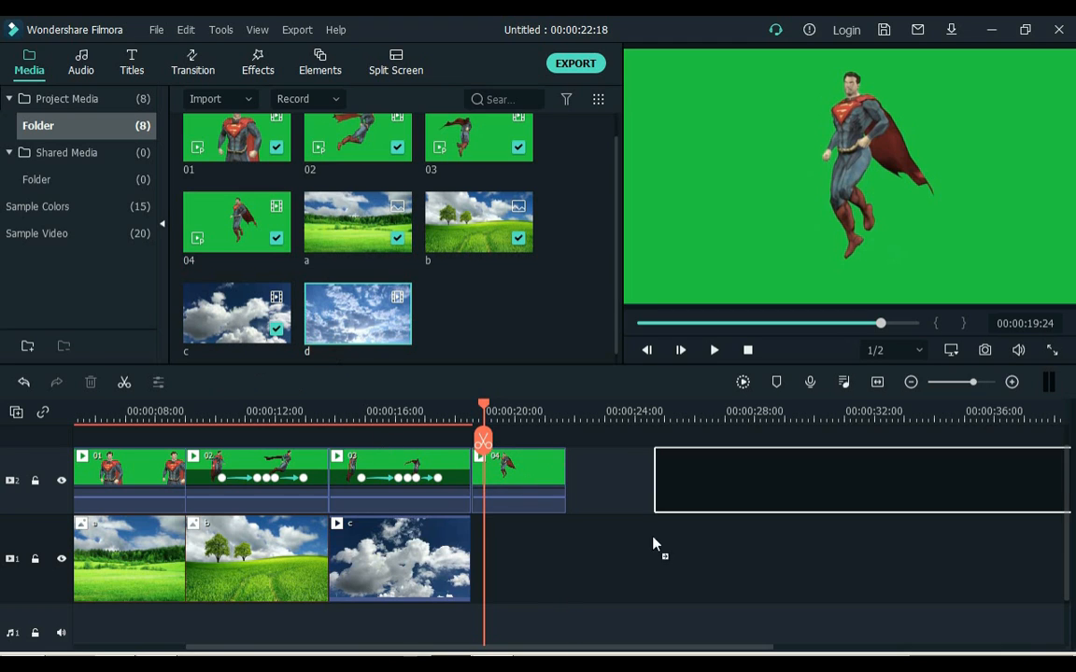
Put the second cloud picture under the fourth clip, apply Chroma Key, and reopen the clip for editing.
{"action": "left_click_drag", "start_coordinate": [358, 313], "coordinate": [766, 559]}
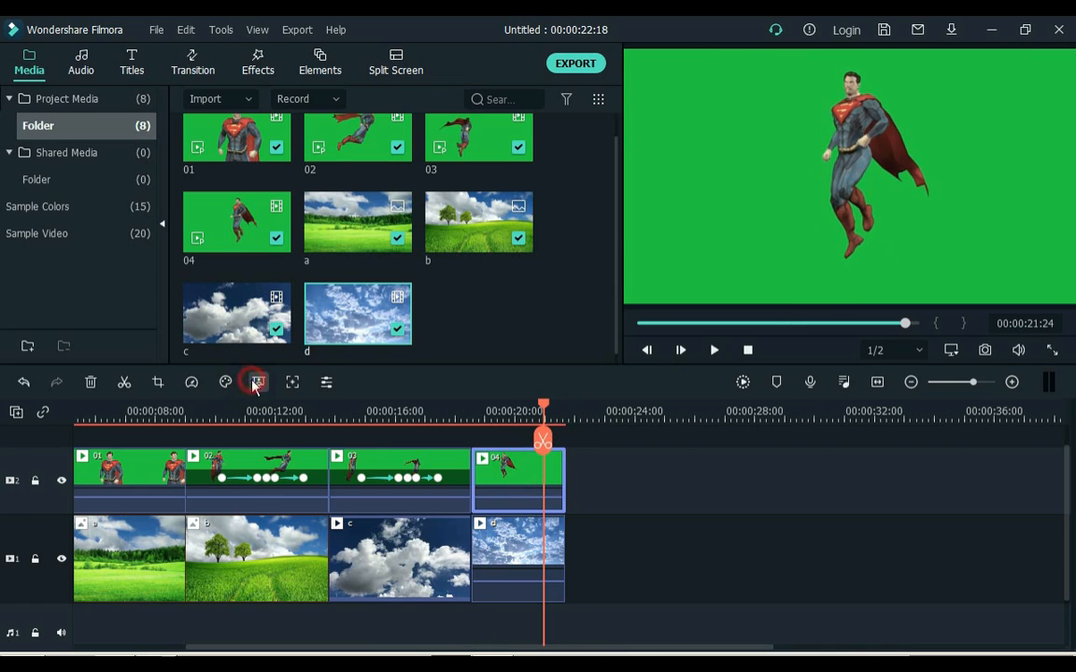
{"action": "left_click", "coordinate": [257, 383]}
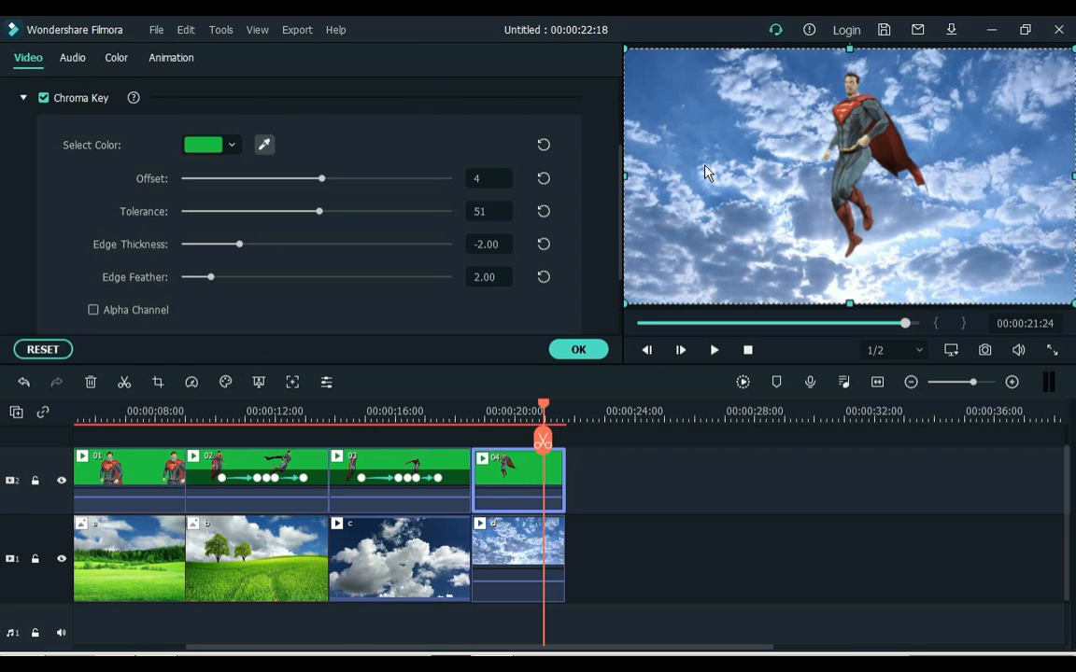
{"action": "left_click", "coordinate": [579, 349]}
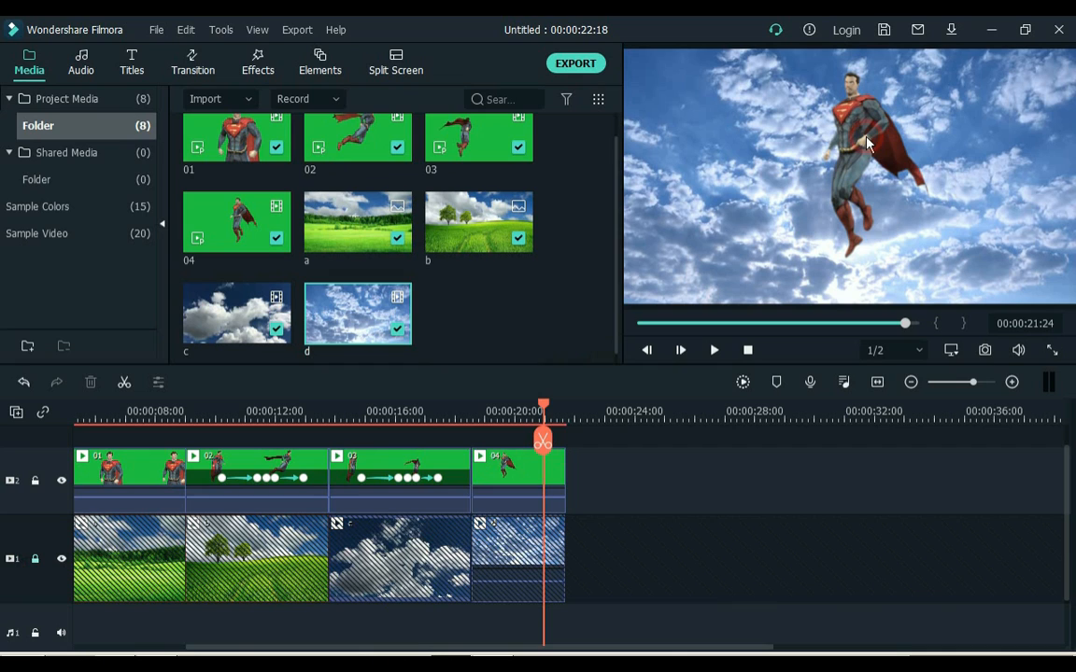
{"action": "left_click", "coordinate": [519, 478]}
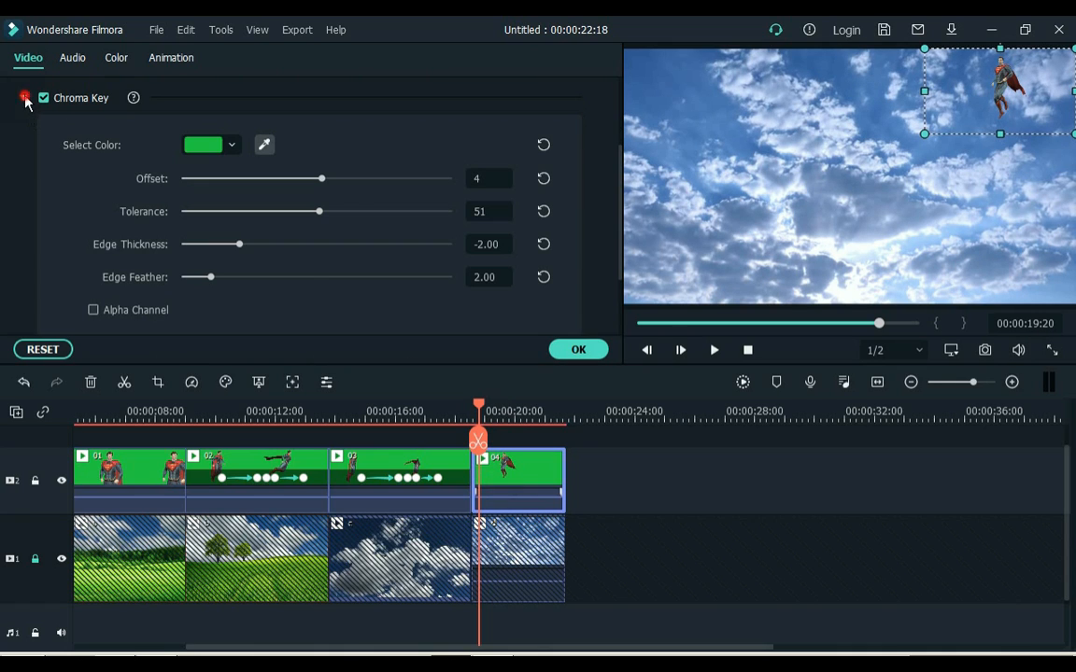
Keyframe the fourth clip's start so Superman is a tiny figure in the upper-right sky, then grows past full size.
{"action": "left_click", "coordinate": [172, 56]}
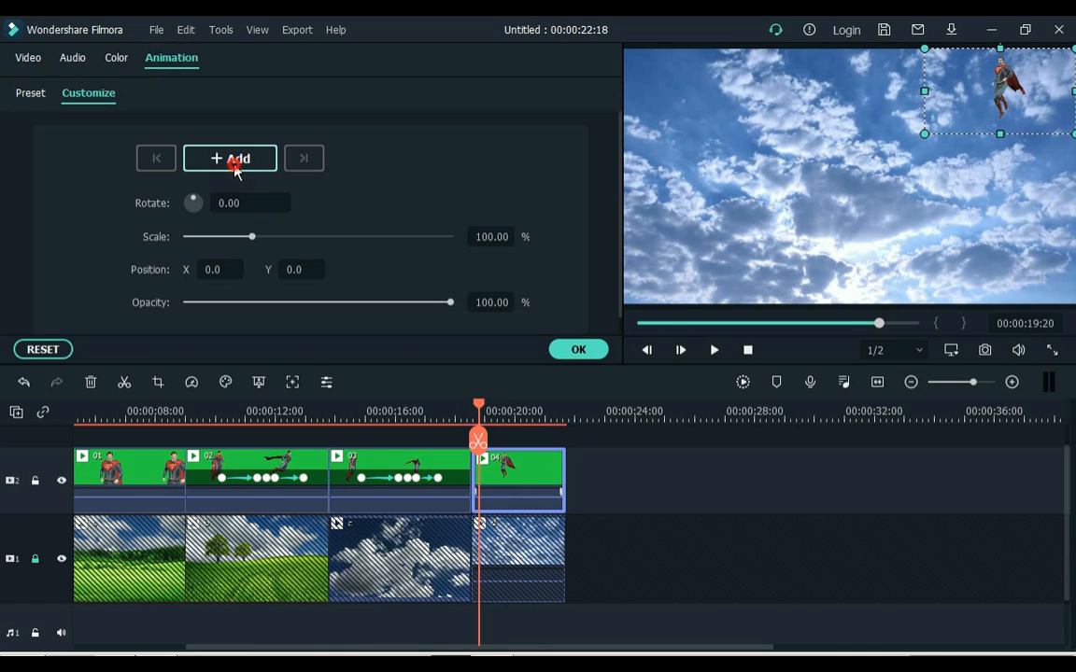
{"action": "left_click", "coordinate": [230, 157]}
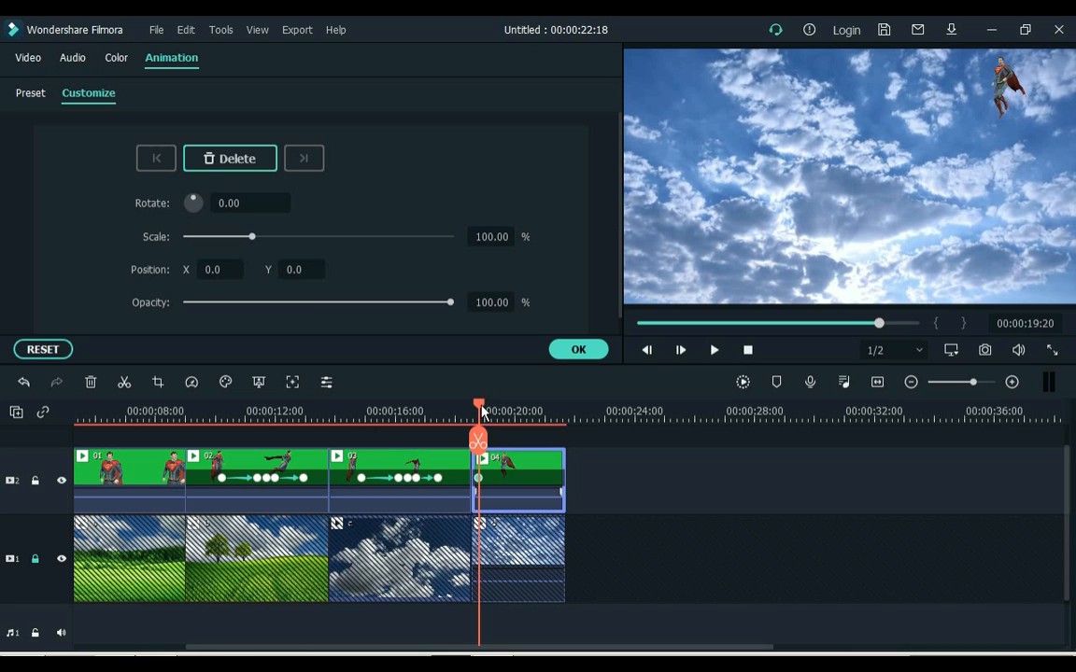
{"action": "left_click_drag", "start_coordinate": [251, 236], "coordinate": [183, 235]}
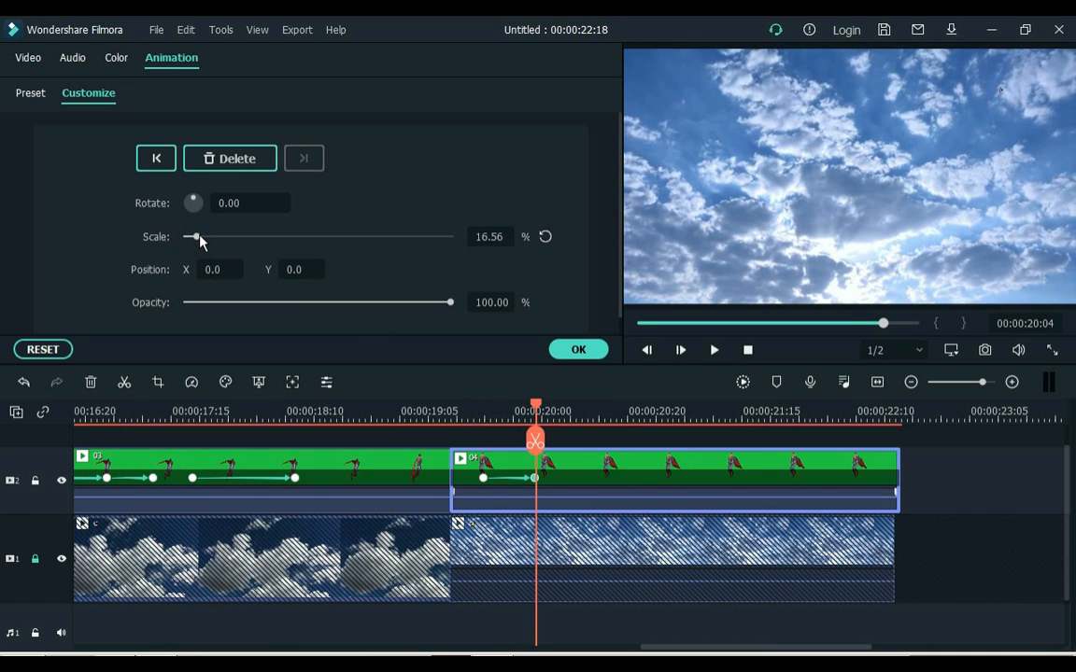
{"action": "left_click_drag", "start_coordinate": [194, 235], "coordinate": [223, 235]}
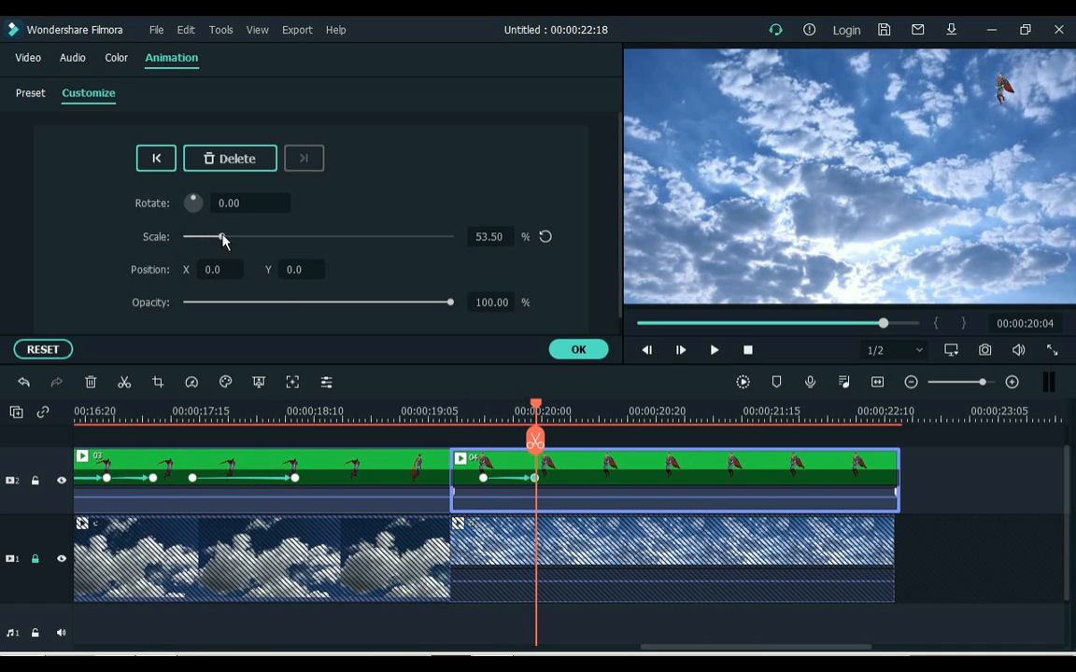
{"action": "left_click_drag", "start_coordinate": [222, 235], "coordinate": [239, 236]}
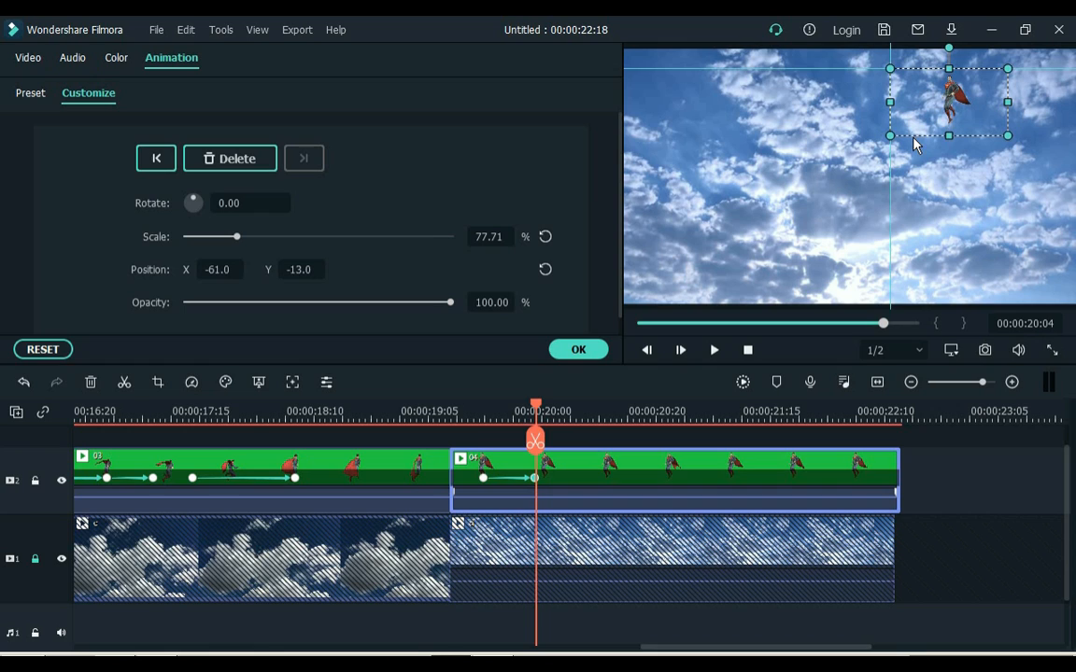
{"action": "left_click_drag", "start_coordinate": [235, 235], "coordinate": [247, 236]}
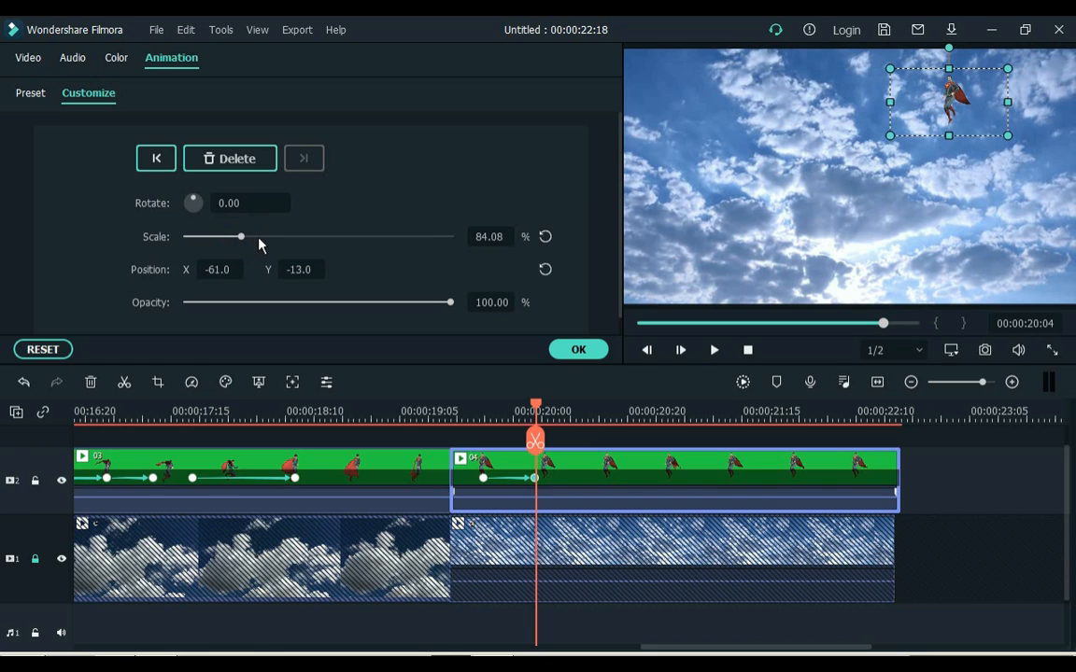
{"action": "left_click_drag", "start_coordinate": [240, 235], "coordinate": [262, 235]}
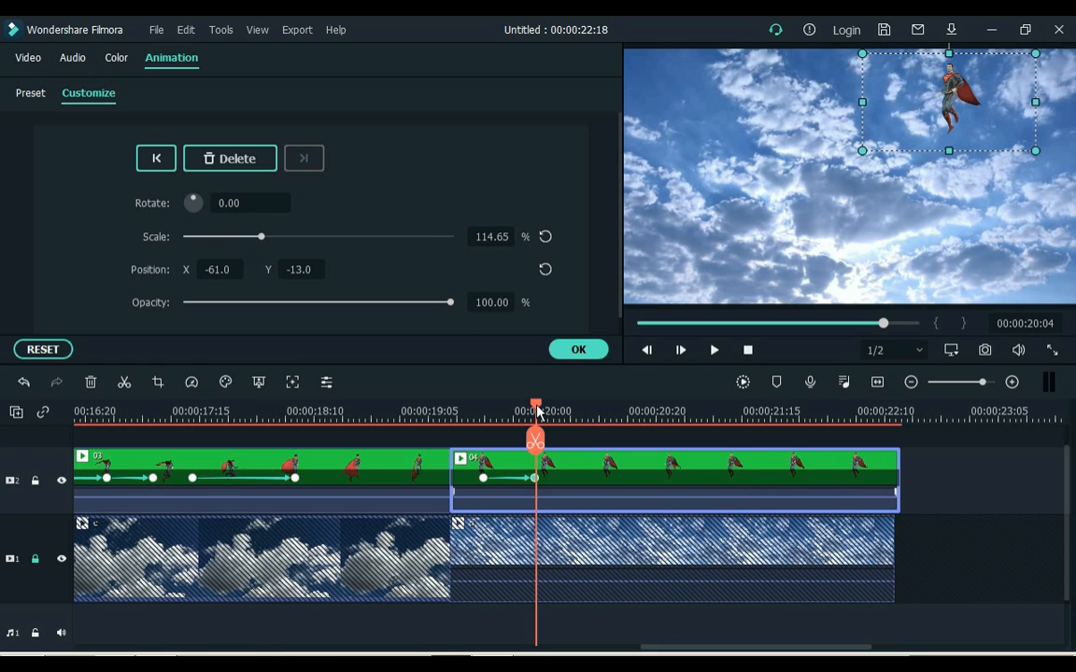
At a later keyframe enlarge Superman further, bring him down to the lower left tilted backwards, and apply.
{"action": "left_click", "coordinate": [557, 413]}
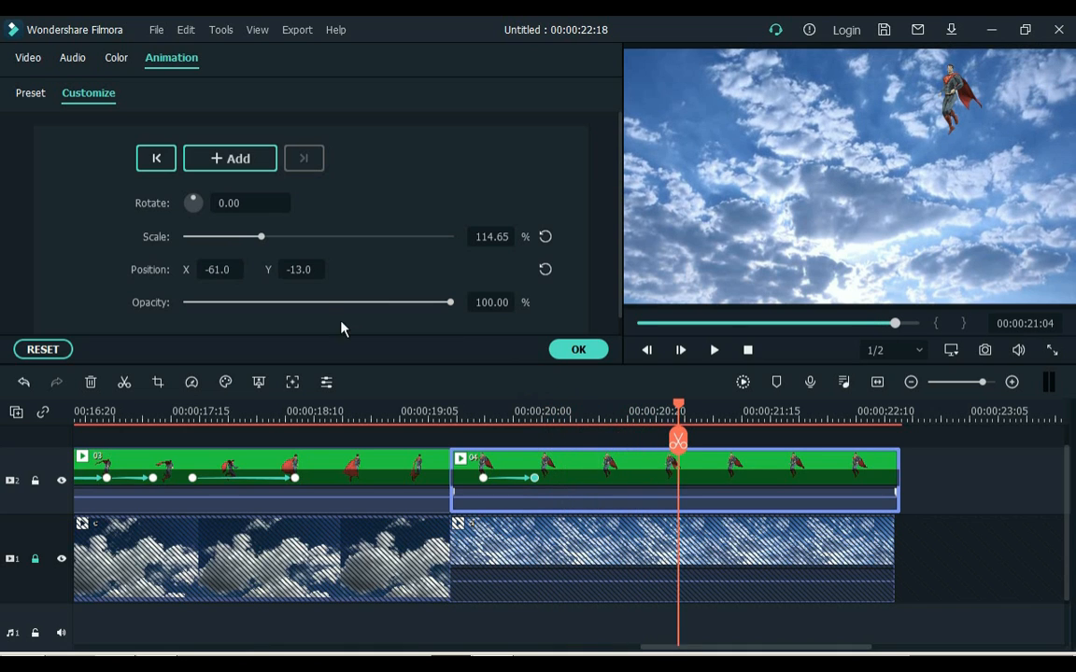
{"action": "left_click_drag", "start_coordinate": [262, 235], "coordinate": [301, 235]}
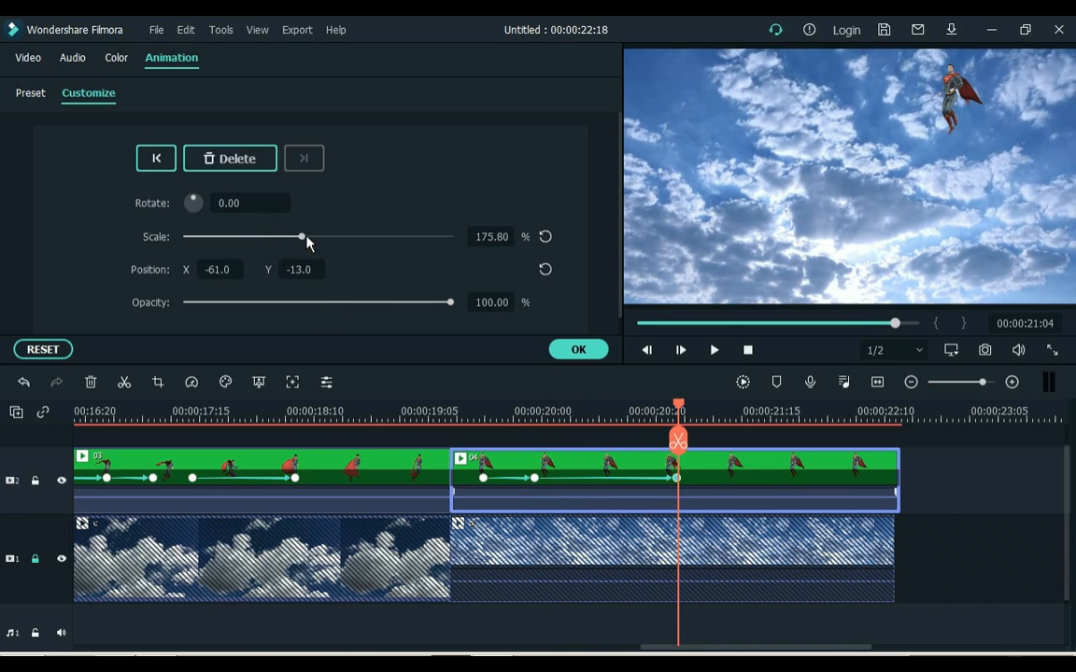
{"action": "left_click_drag", "start_coordinate": [303, 236], "coordinate": [351, 235]}
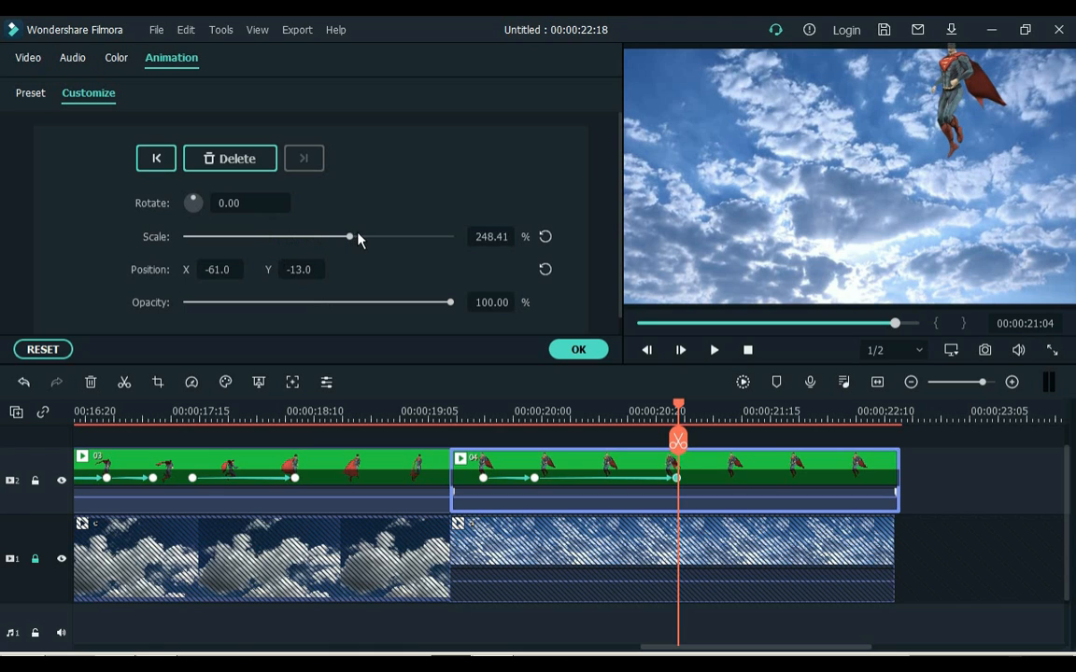
{"action": "left_click_drag", "start_coordinate": [350, 236], "coordinate": [369, 235]}
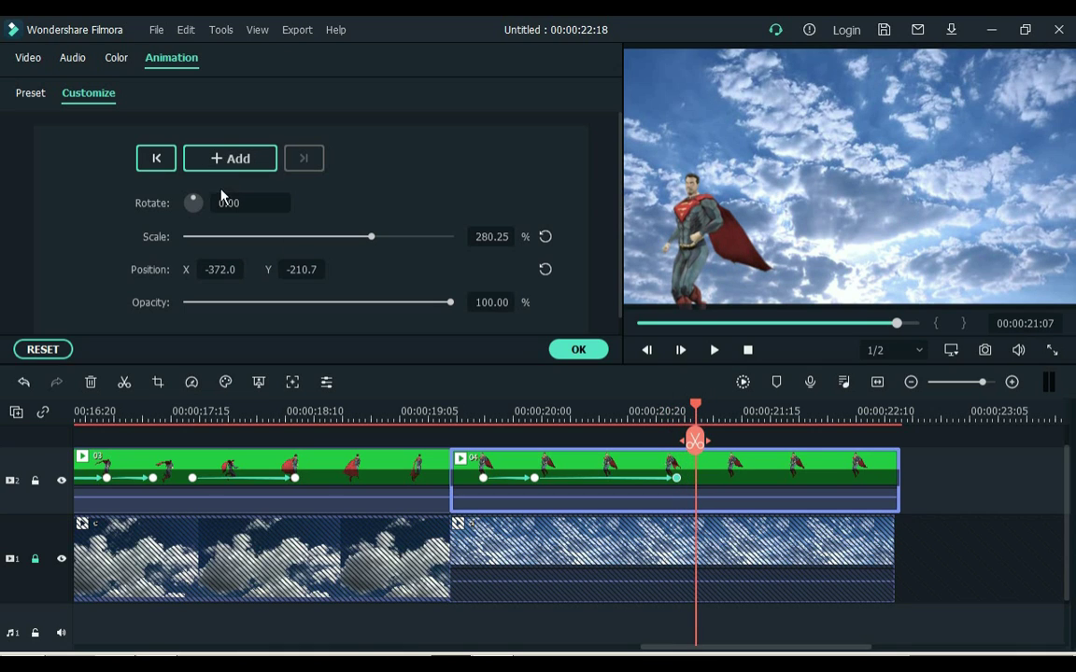
{"action": "left_click", "coordinate": [229, 157]}
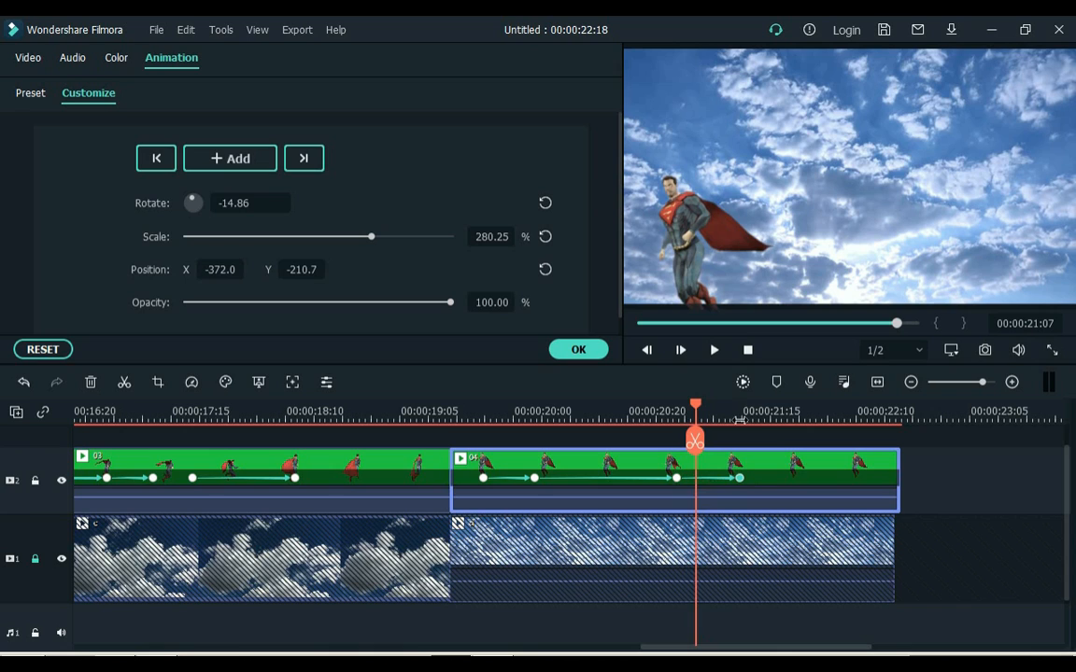
{"action": "left_click", "coordinate": [736, 478]}
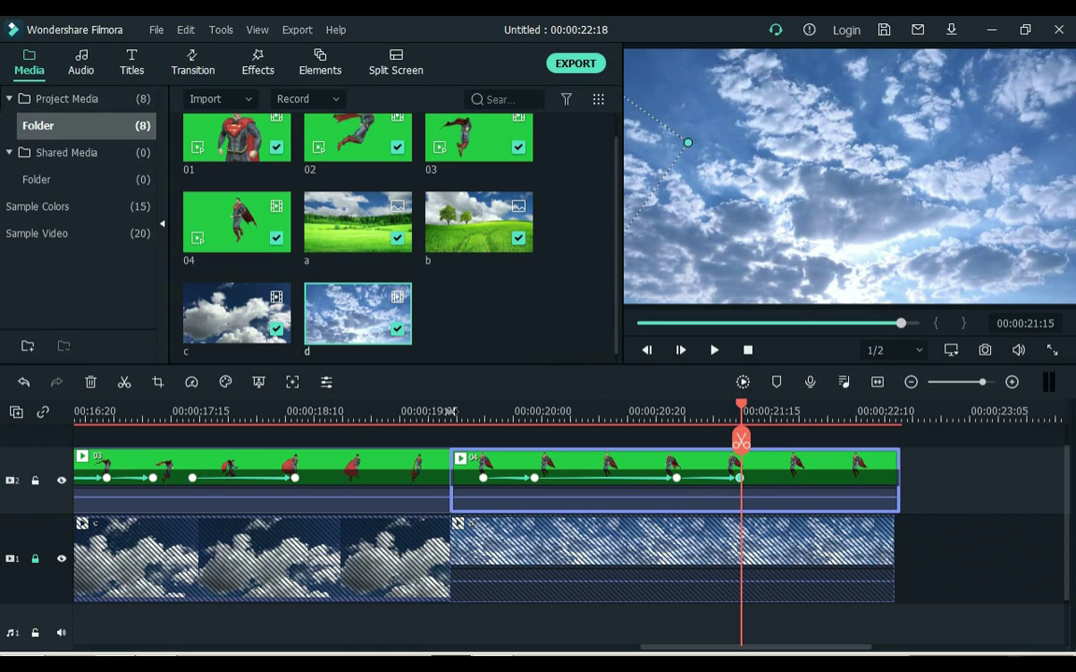
{"action": "left_click", "coordinate": [445, 411]}
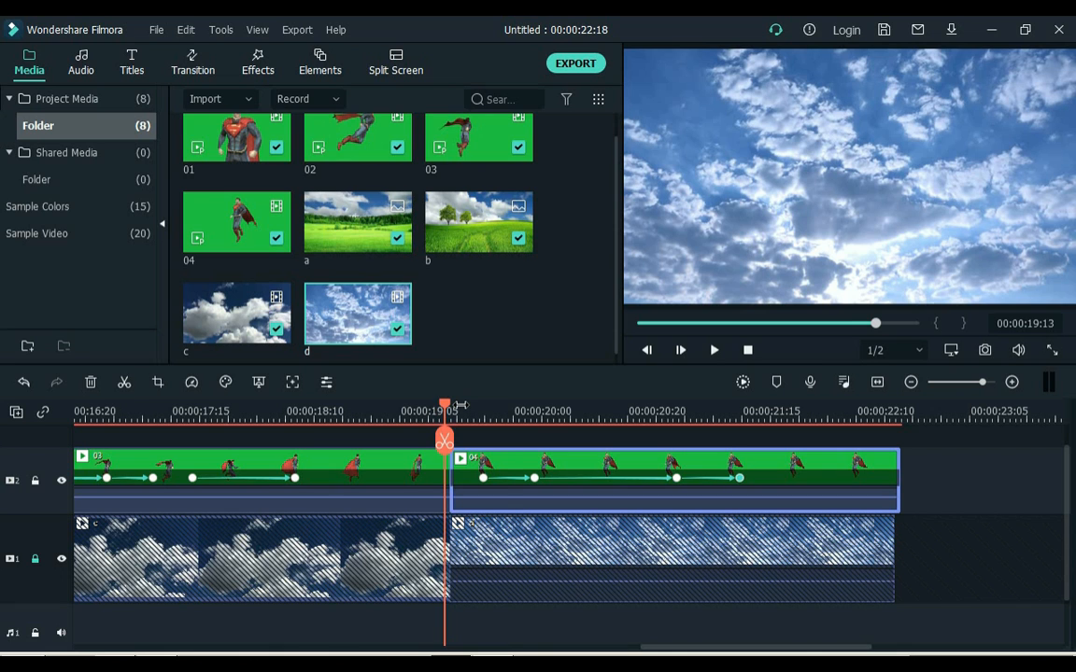
Bring Sound effect 1 into the media library via Import.
{"action": "left_click", "coordinate": [713, 351]}
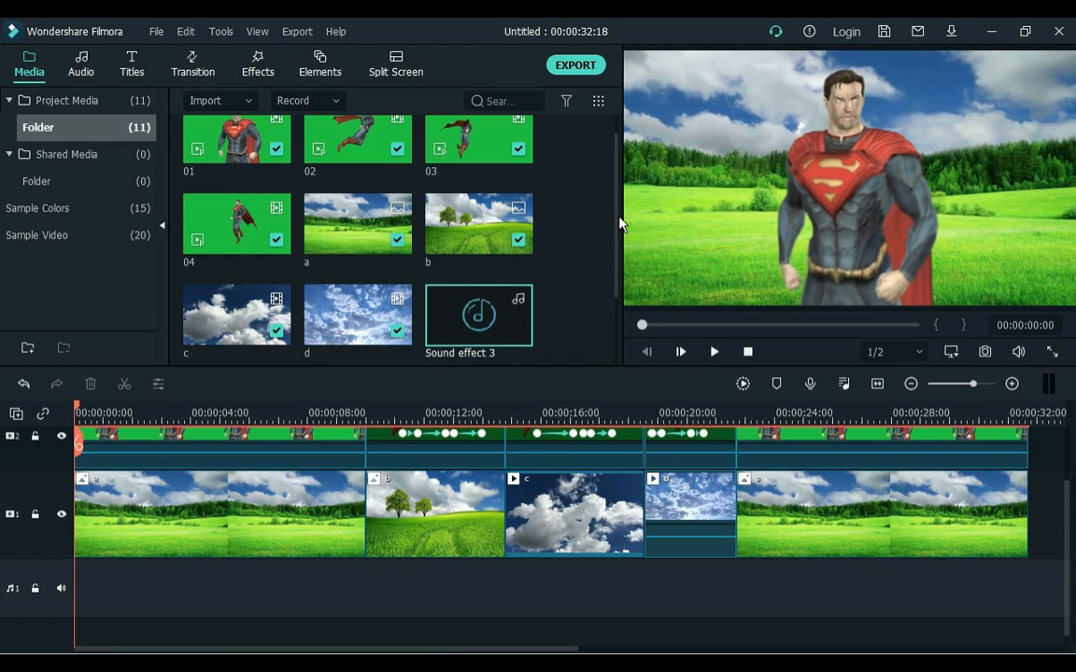
Place Sound effect 2 under the cloud clip and Sound effect 3 under the fourth clip on the audio track.
{"action": "scroll", "scroll_direction": "down", "scroll_amount": 3}
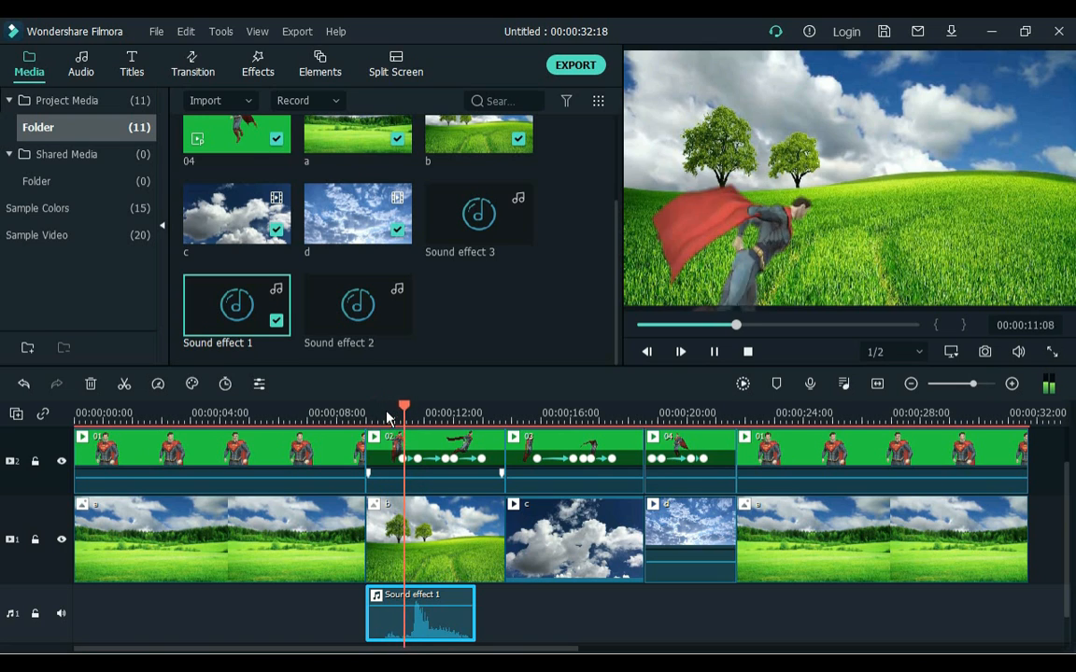
{"action": "left_click", "coordinate": [680, 351]}
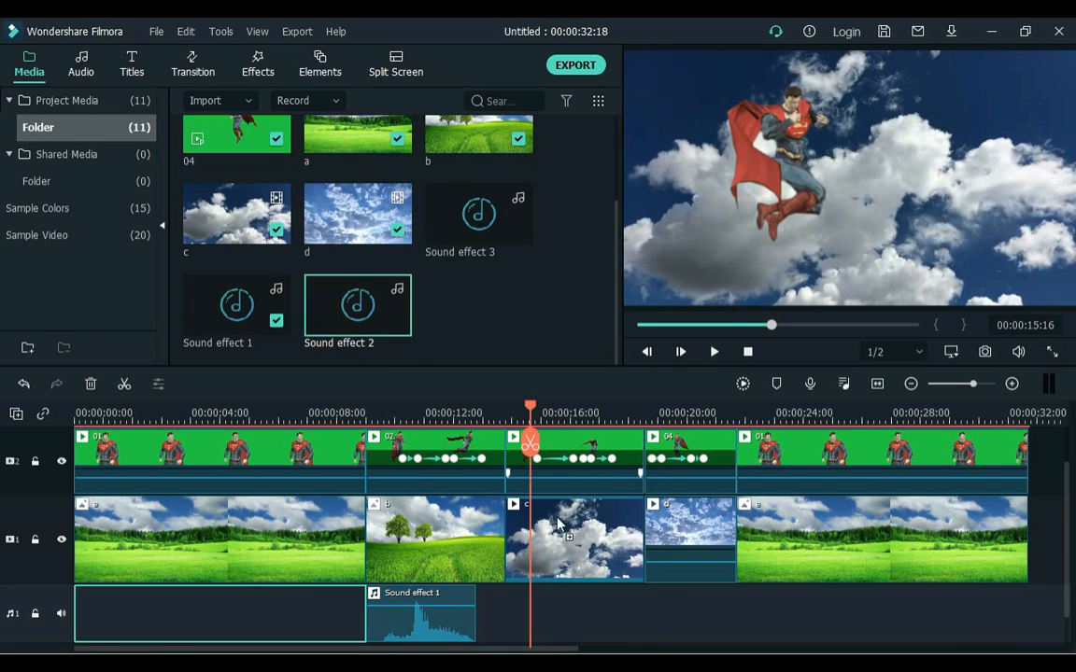
{"action": "left_click_drag", "start_coordinate": [359, 306], "coordinate": [573, 612]}
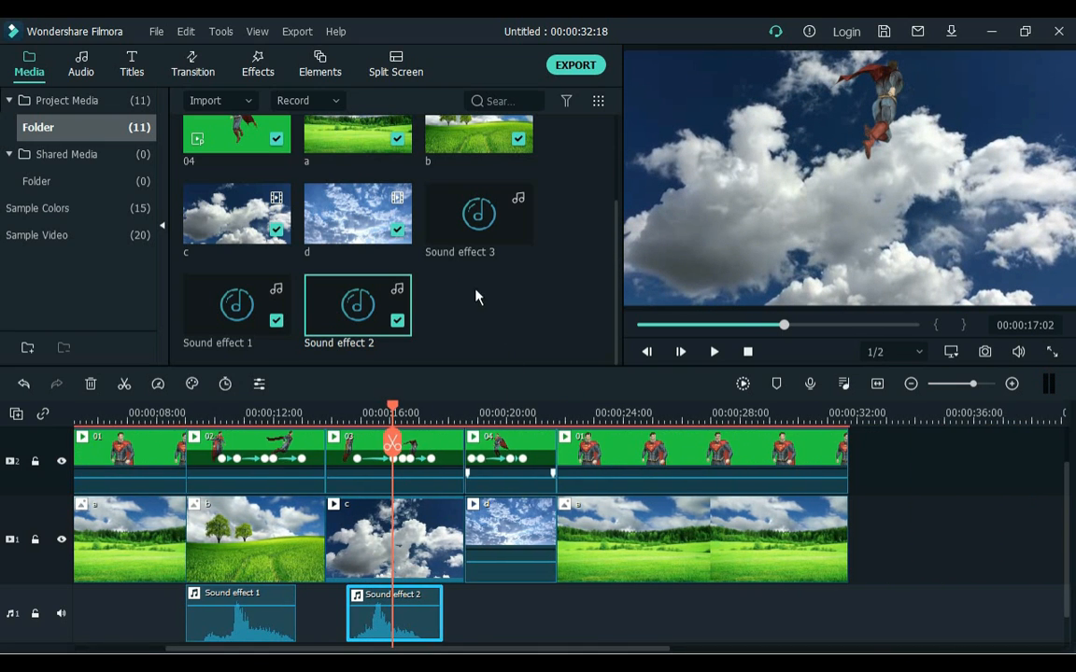
{"action": "left_click_drag", "start_coordinate": [478, 213], "coordinate": [515, 612]}
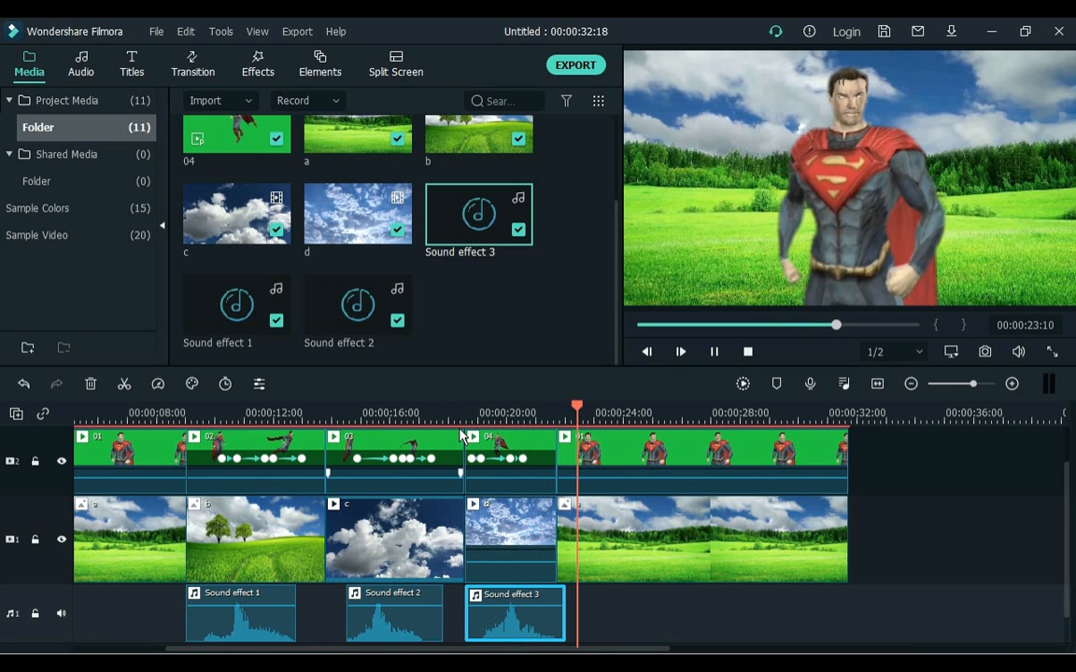
{"action": "left_click", "coordinate": [876, 385]}
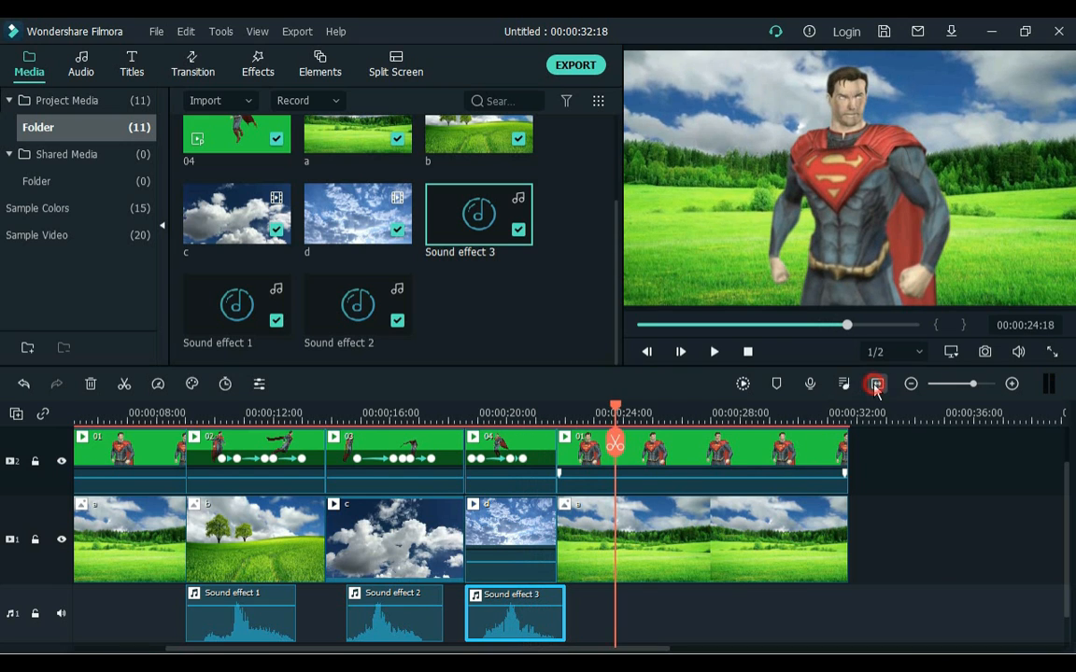